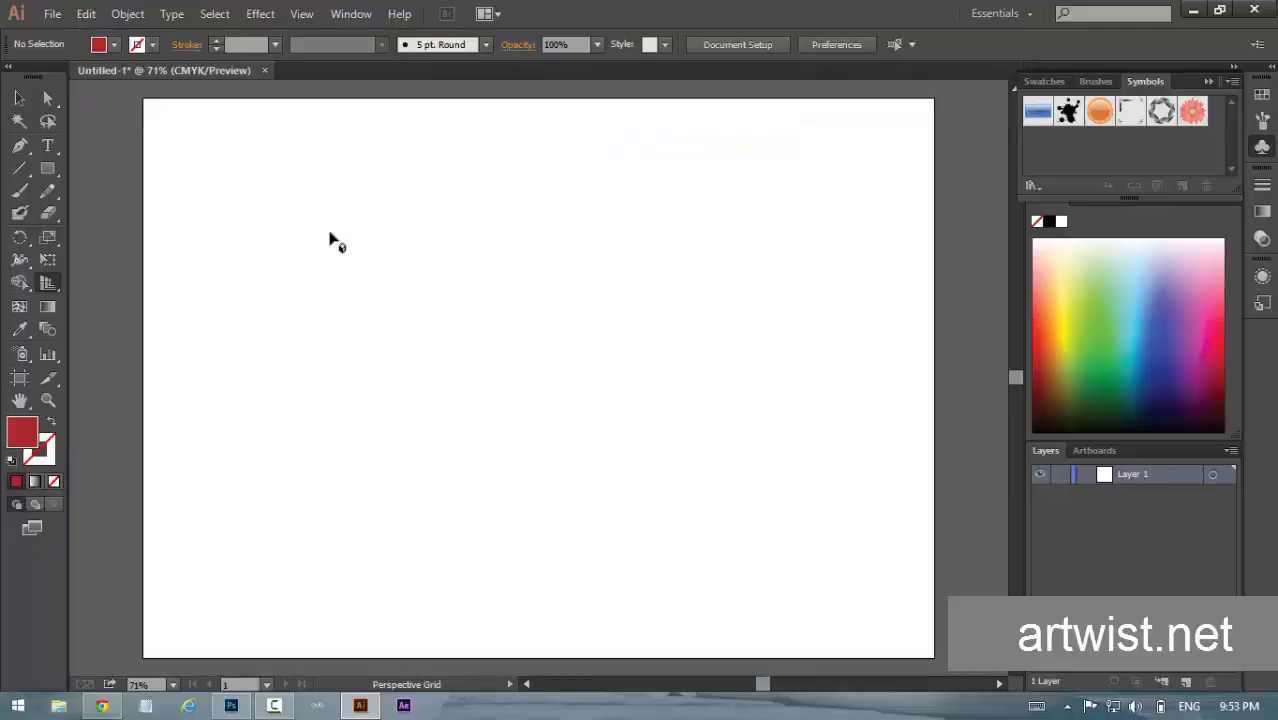
{"action": "mouse_move", "coordinate": [16, 96]}
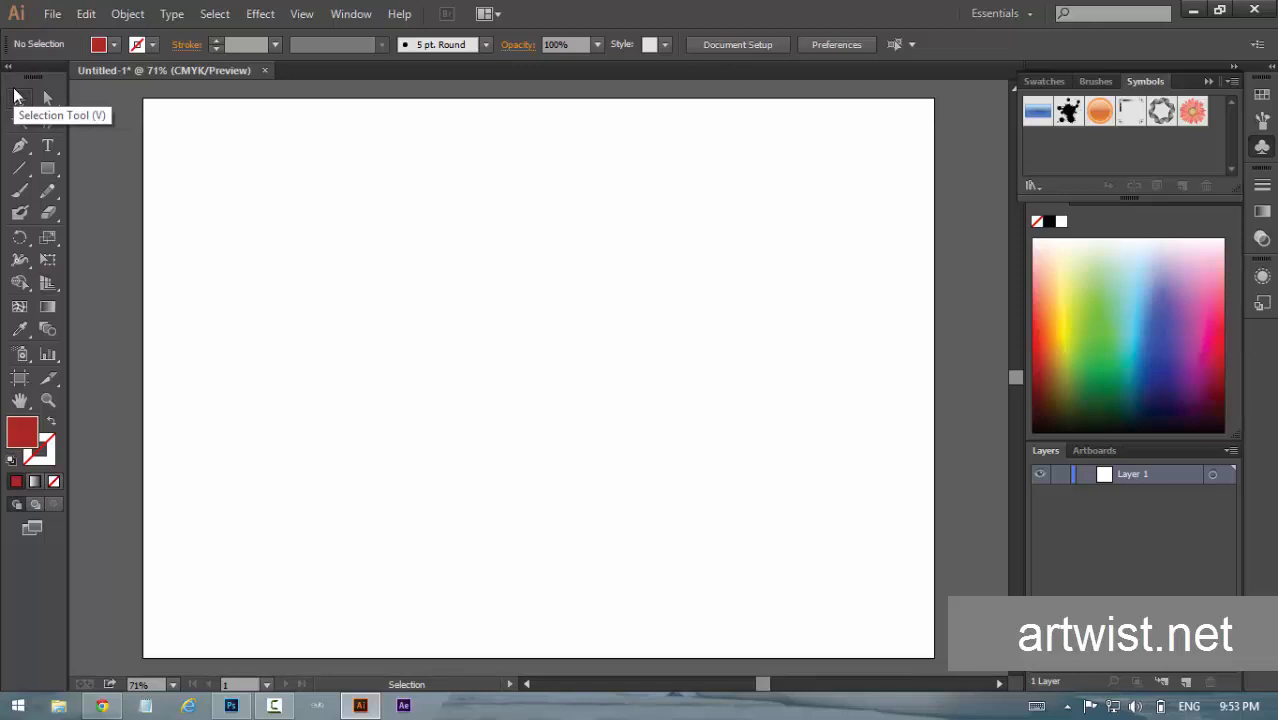
{"action": "mouse_move", "coordinate": [20, 96]}
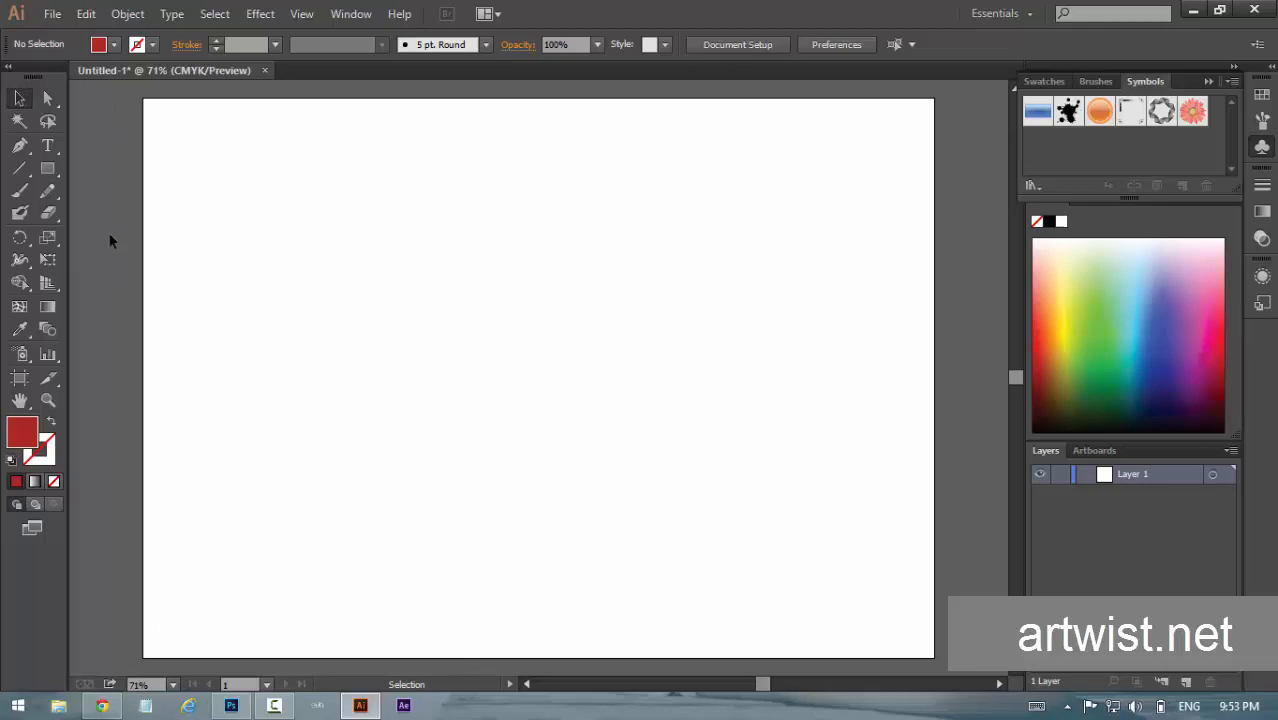
{"action": "mouse_move", "coordinate": [48, 284]}
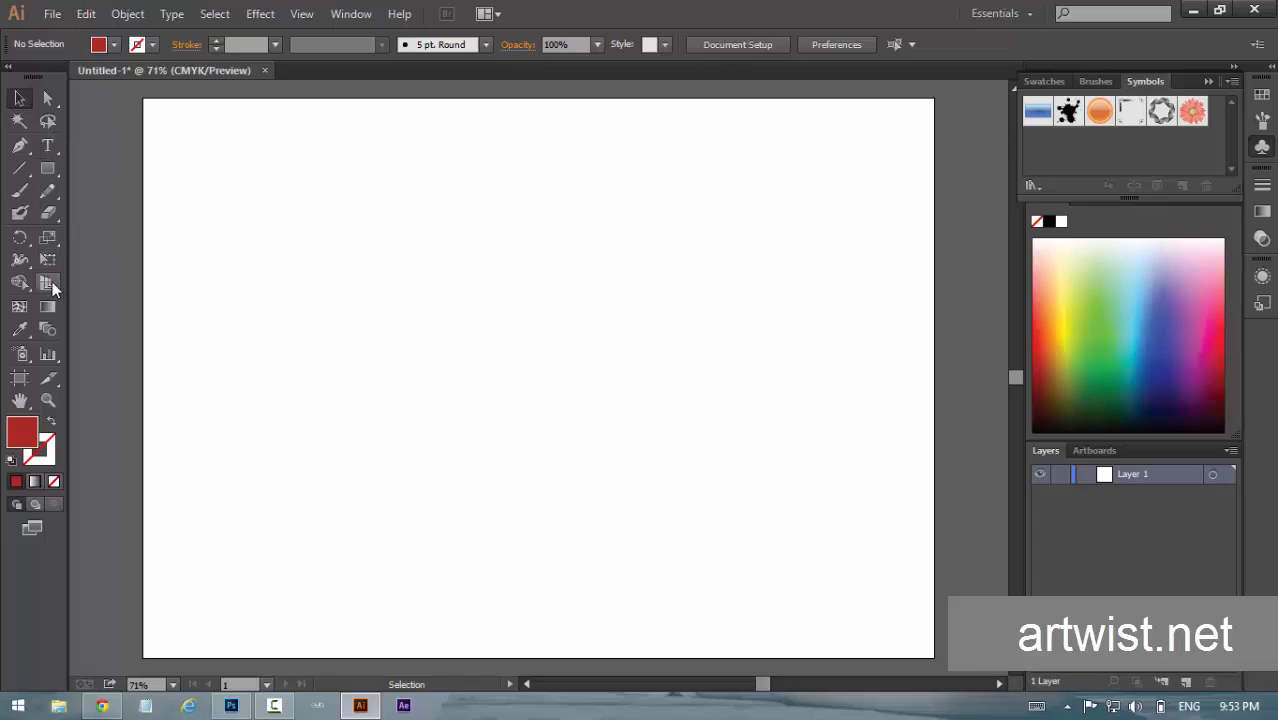
{"action": "mouse_move", "coordinate": [48, 284]}
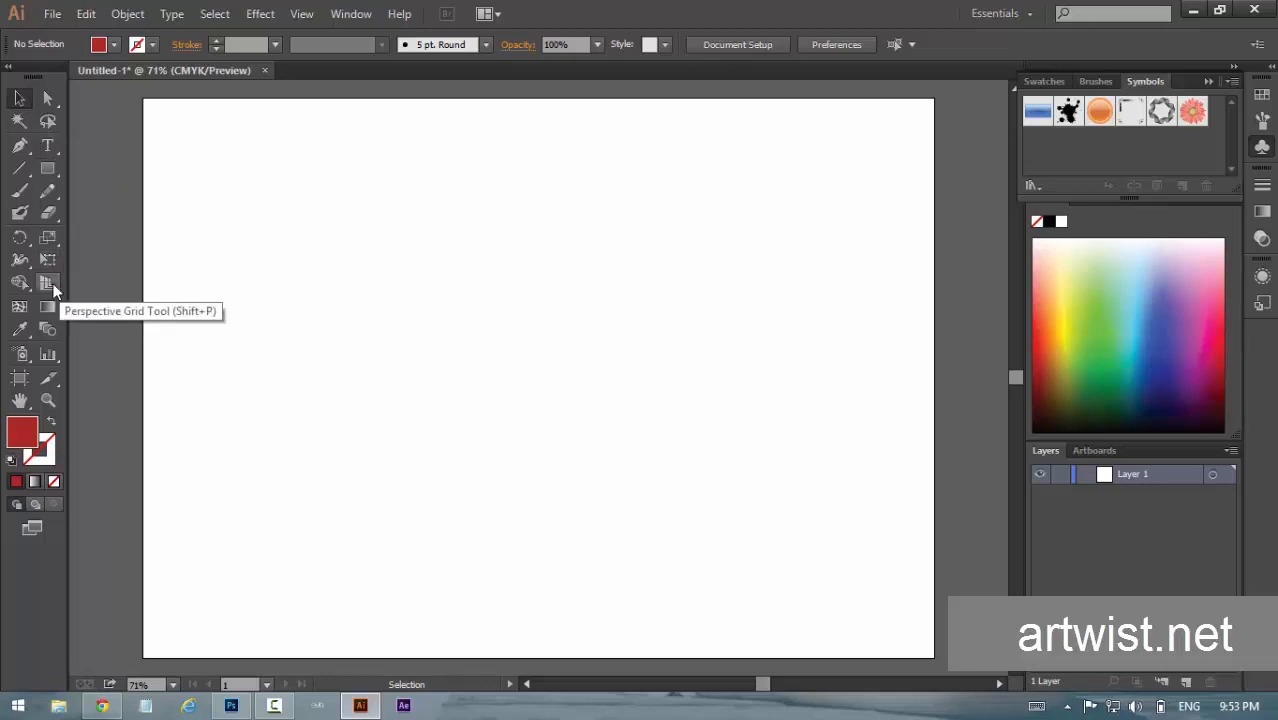
Display the two-point perspective grid with the Perspective Grid Tool.
{"action": "left_click", "coordinate": [48, 284]}
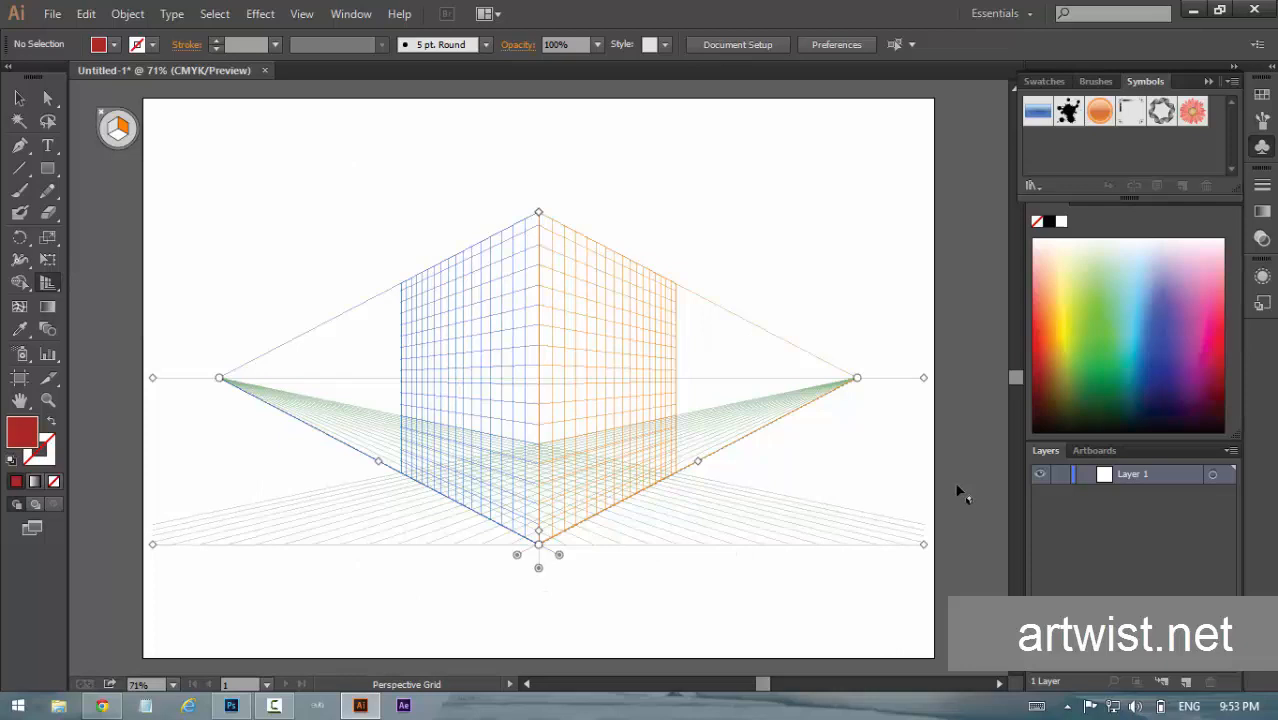
{"action": "mouse_move", "coordinate": [576, 336]}
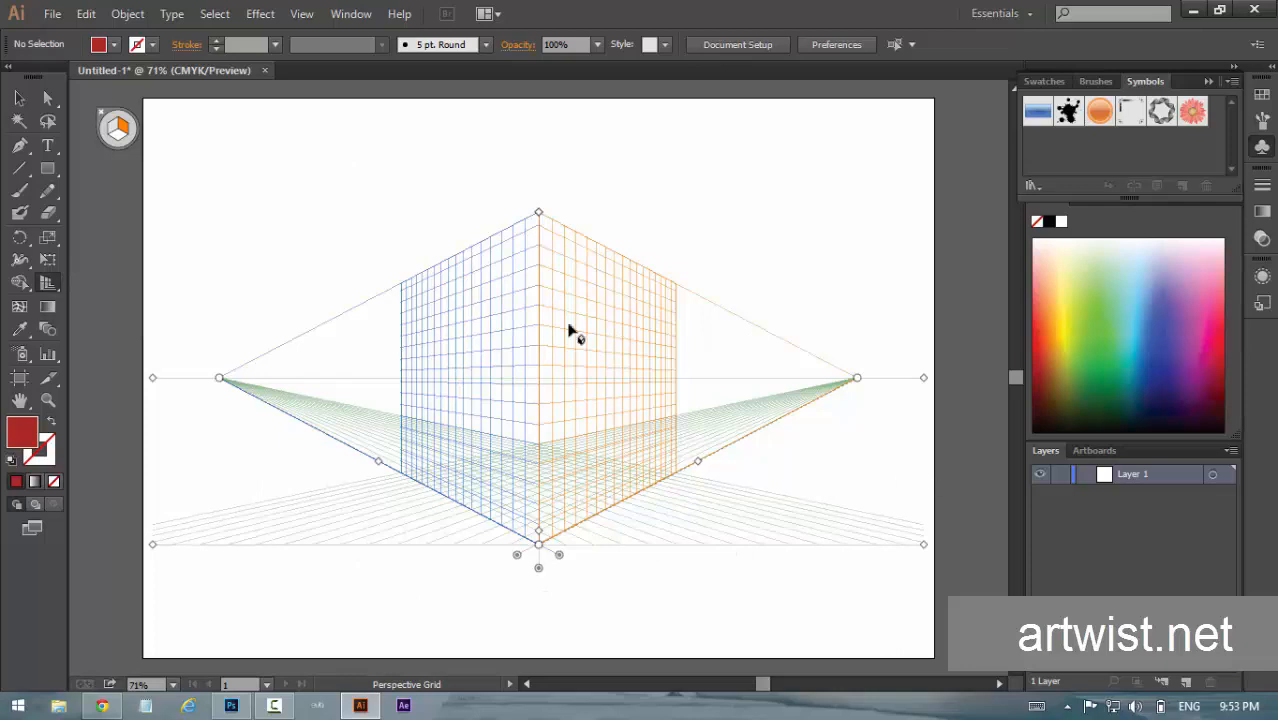
{"action": "mouse_move", "coordinate": [510, 344]}
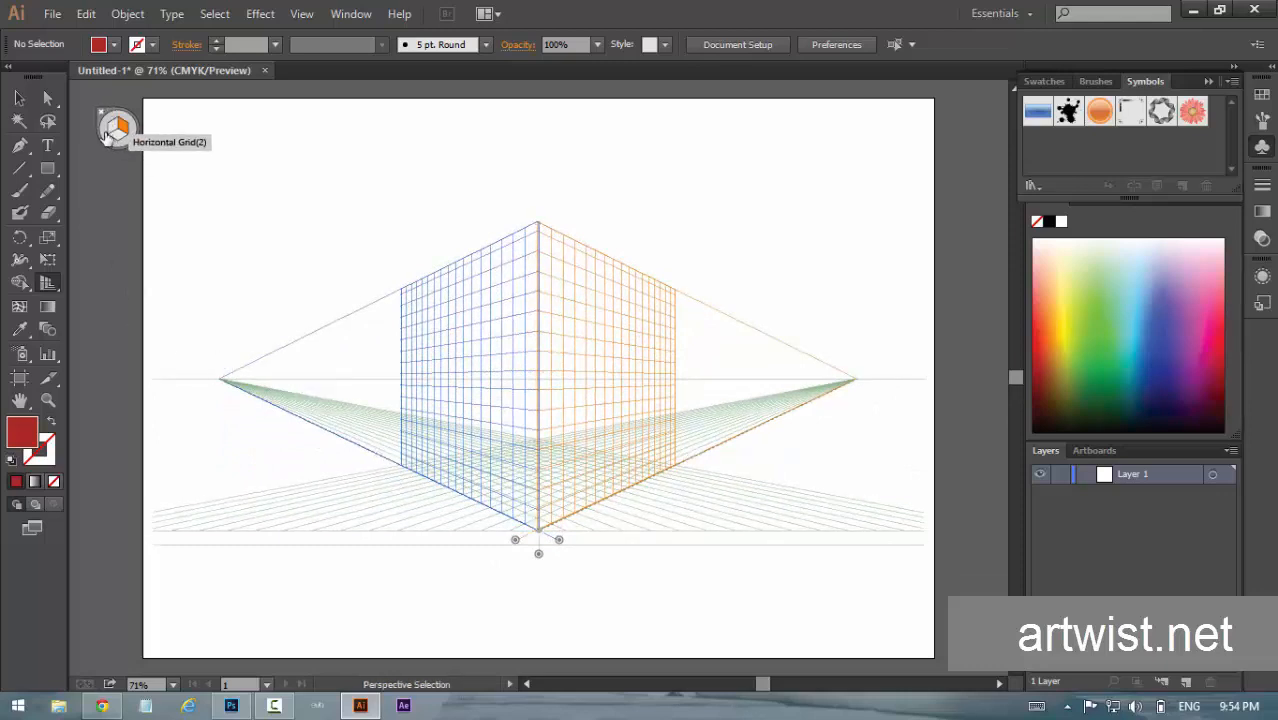
With the Perspective Selection Tool, make the right plane the active drawing plane.
{"action": "left_click", "coordinate": [118, 128]}
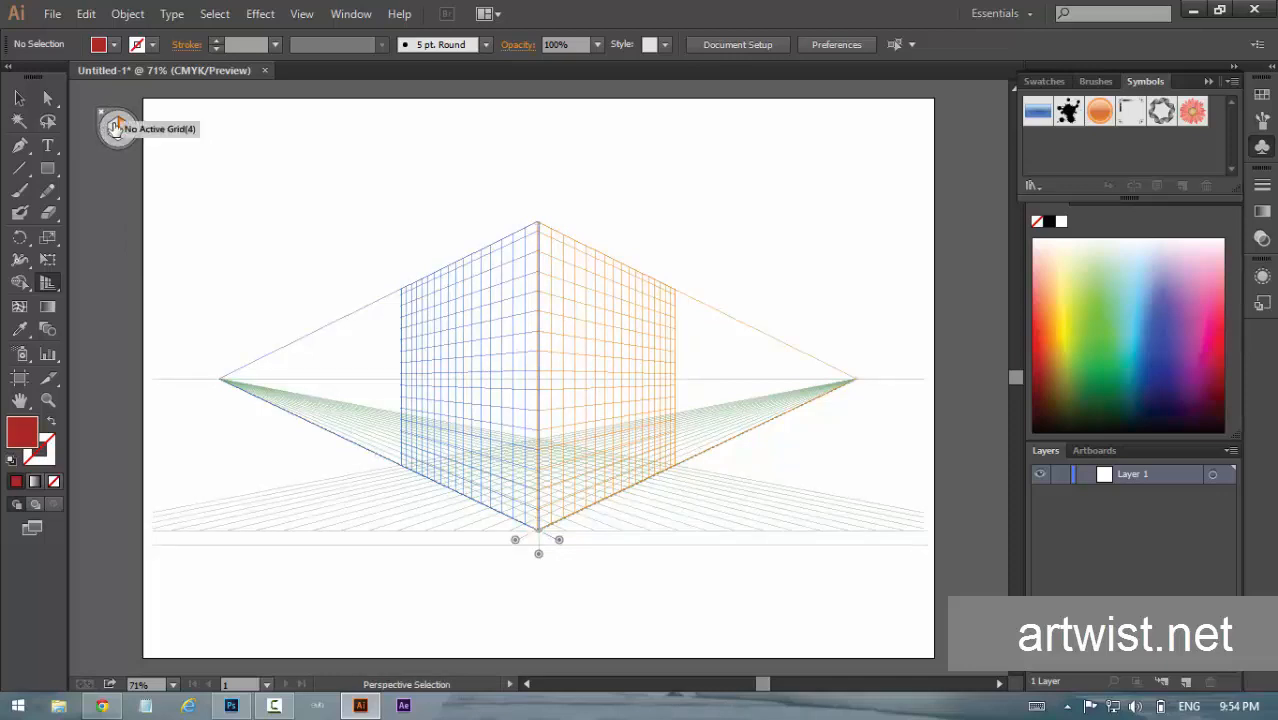
{"action": "left_click", "coordinate": [116, 128]}
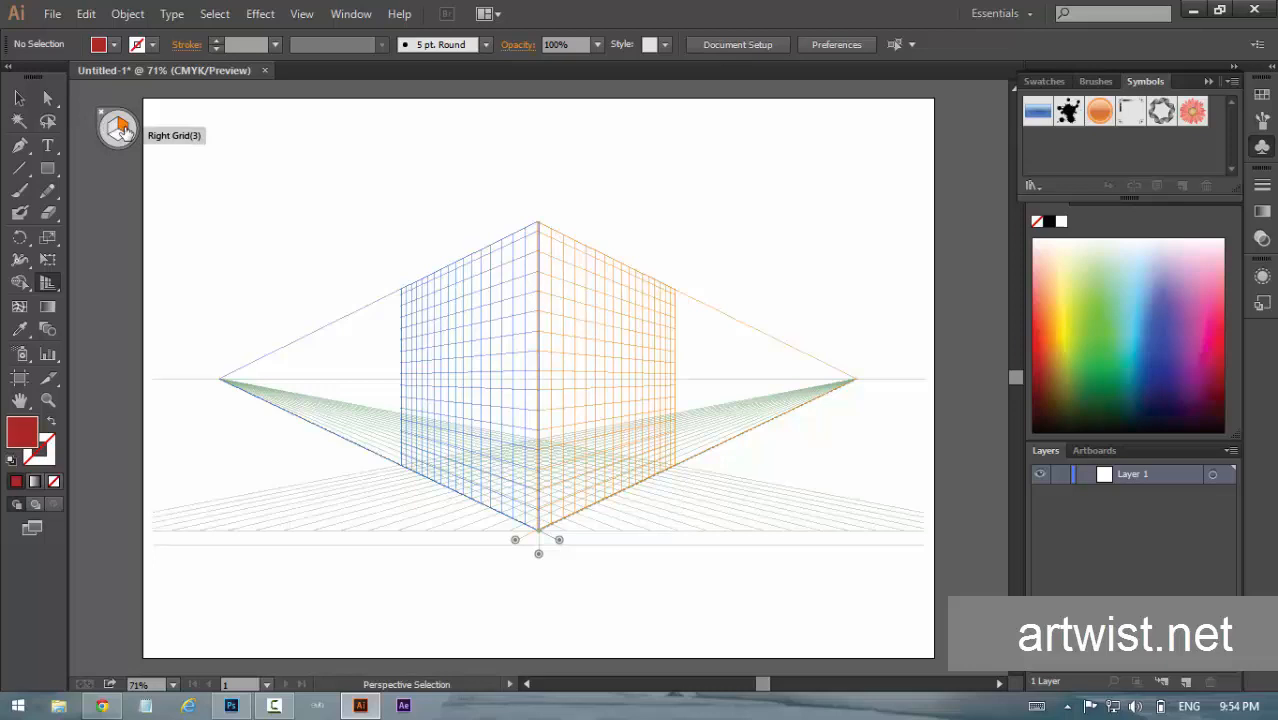
{"action": "left_click", "coordinate": [20, 284]}
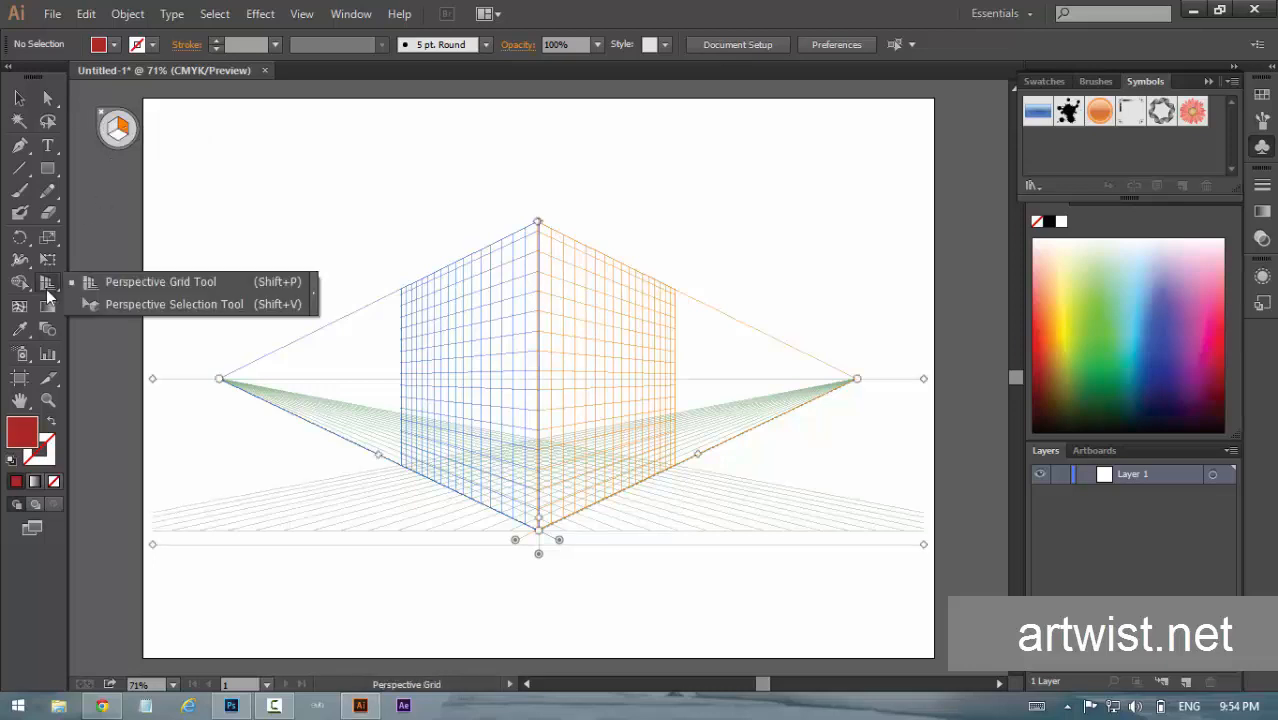
{"action": "mouse_move", "coordinate": [156, 304]}
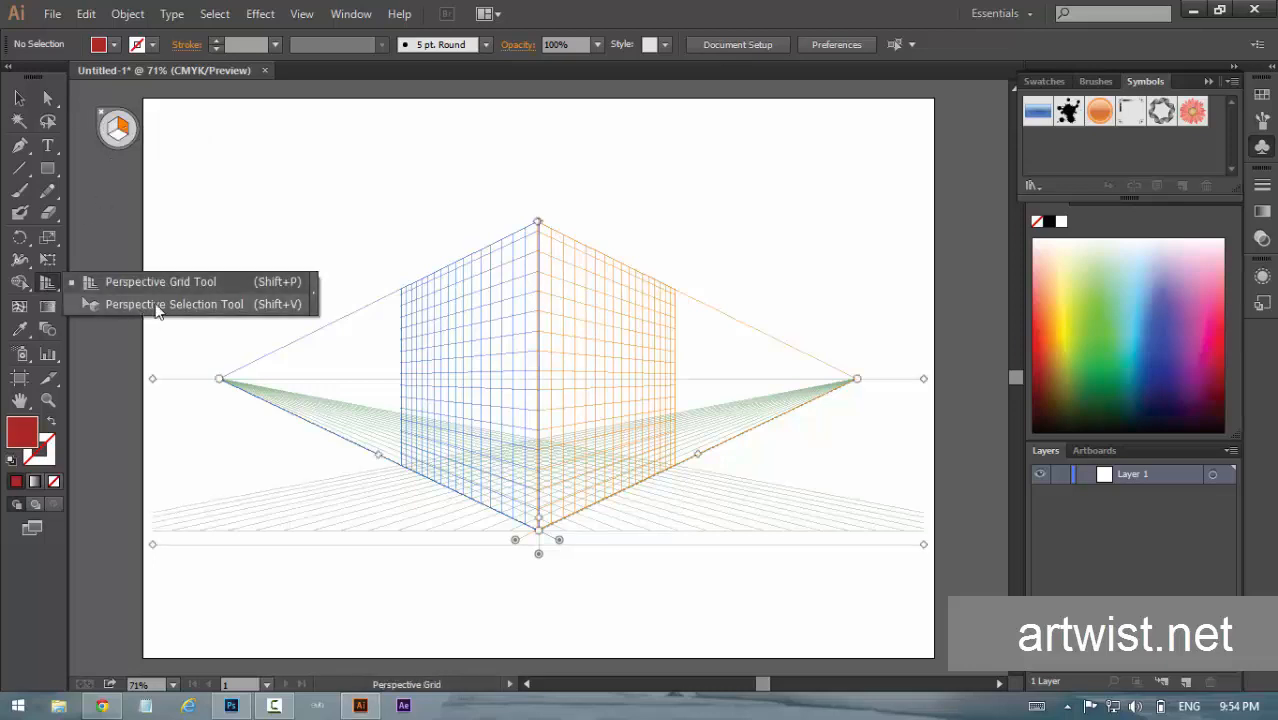
{"action": "left_click", "coordinate": [174, 304]}
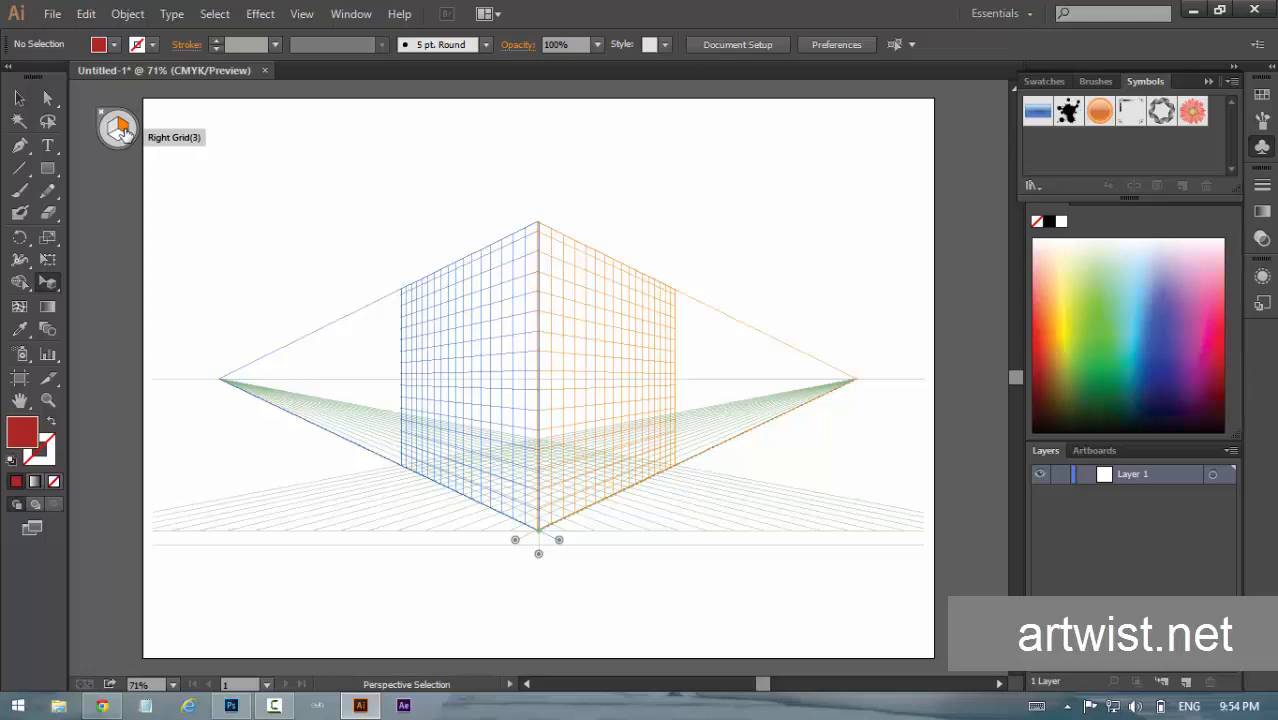
{"action": "left_click", "coordinate": [48, 168]}
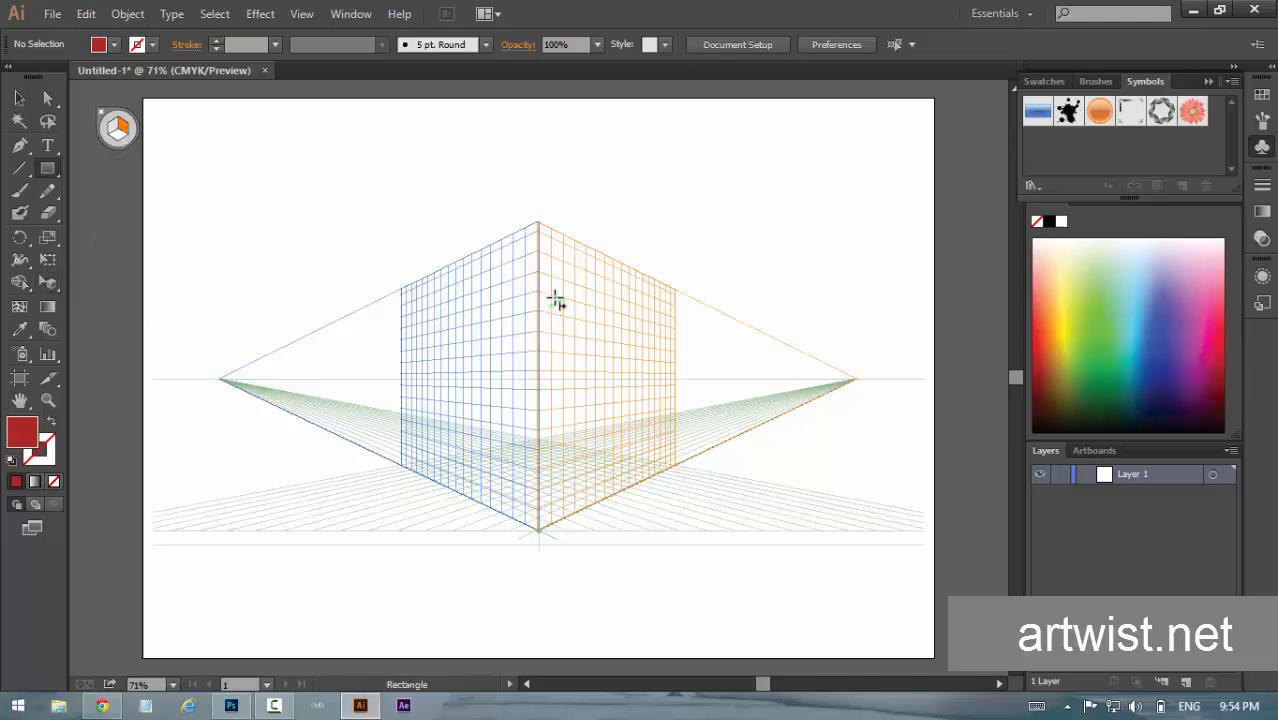
Draw a red rectangular wall on the right plane and activate the left plane for the next wall.
{"action": "left_click_drag", "start_coordinate": [556, 300], "coordinate": [650, 470]}
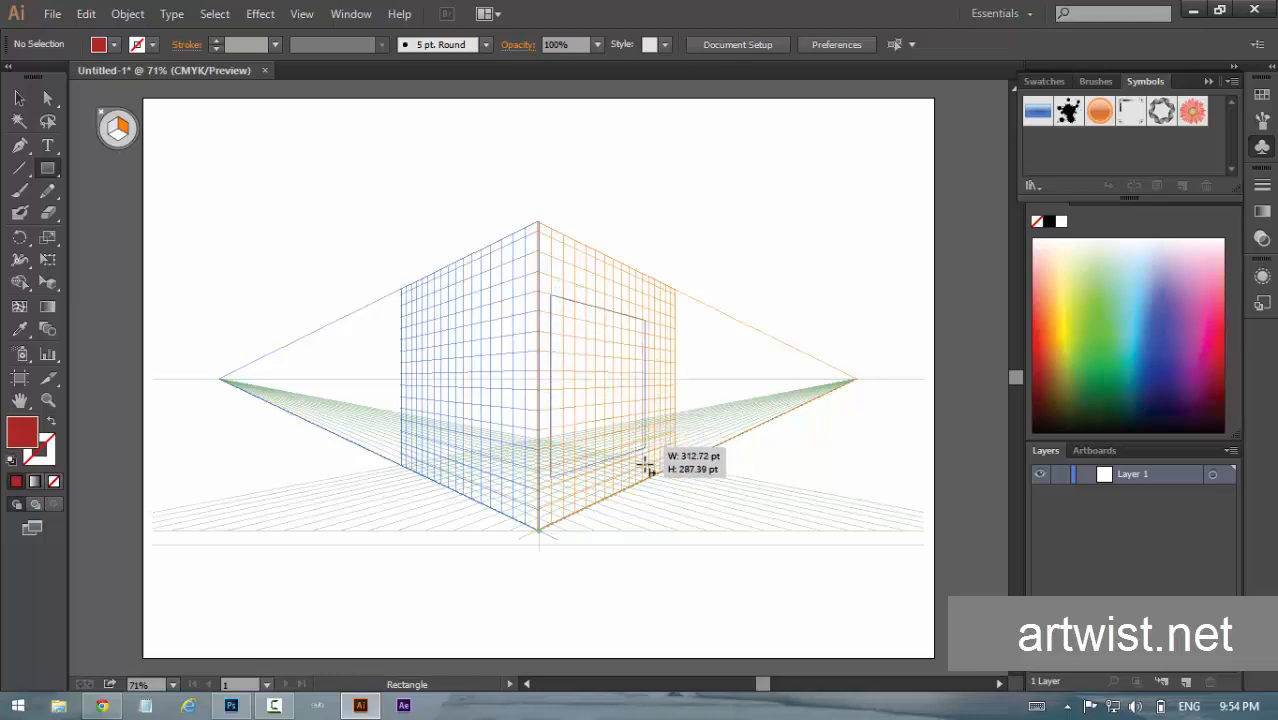
{"action": "left_click_drag", "start_coordinate": [548, 296], "coordinate": [650, 480]}
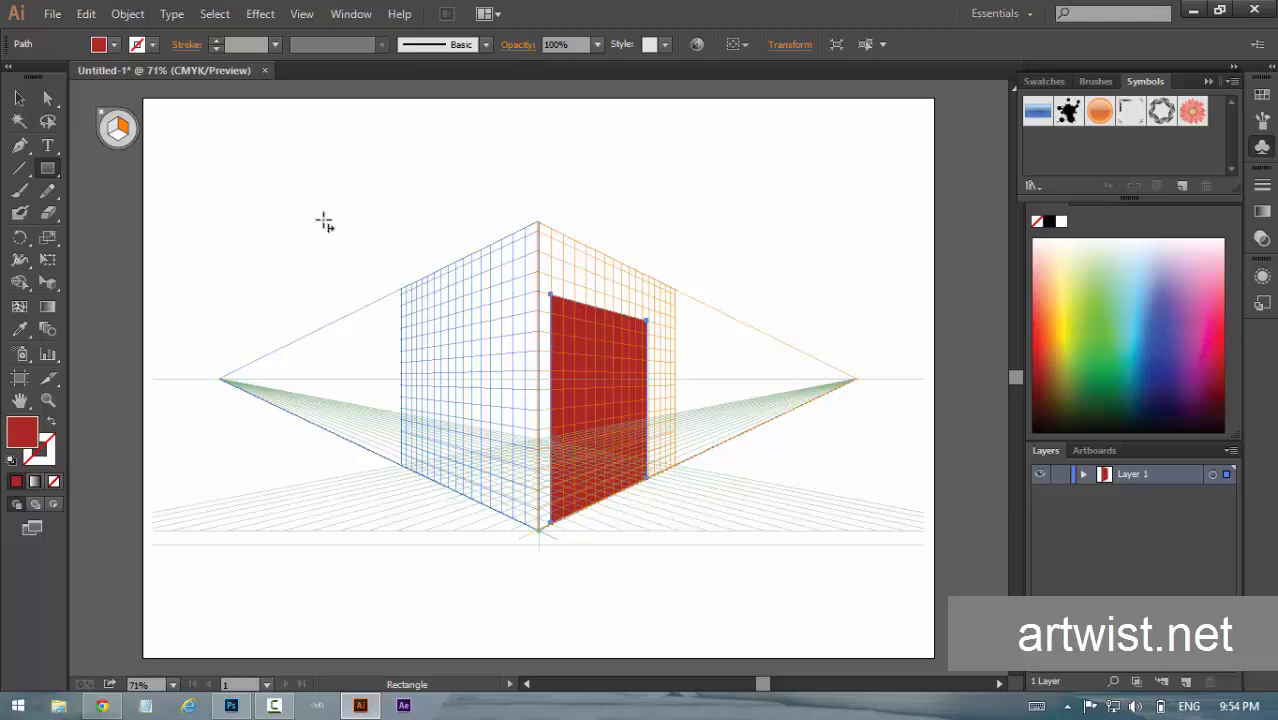
{"action": "left_click", "coordinate": [608, 404]}
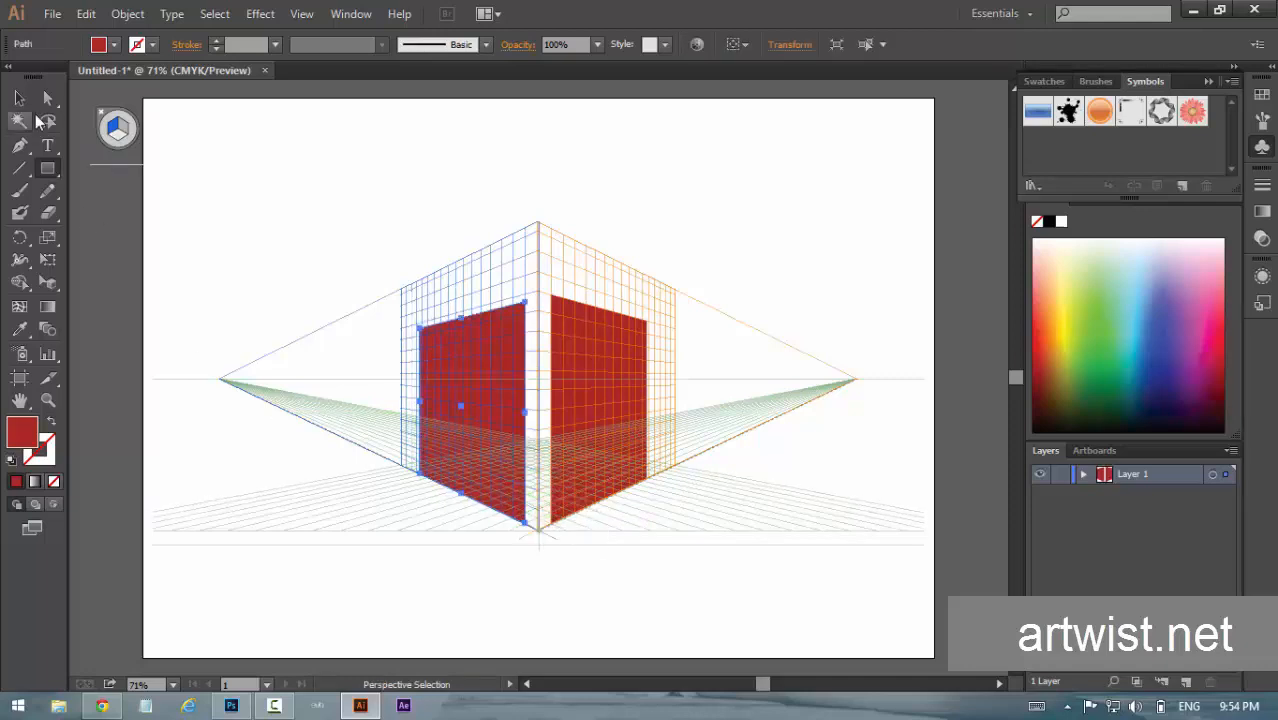
{"action": "mouse_move", "coordinate": [48, 284]}
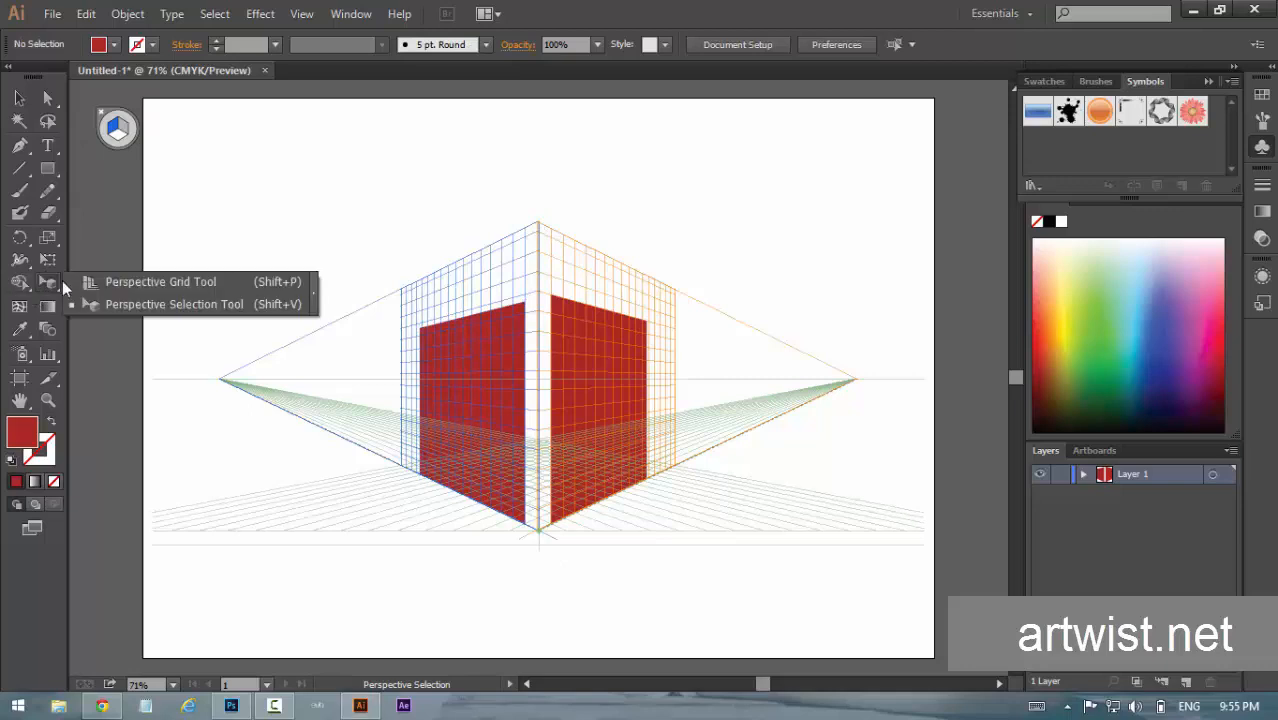
Drag the grid's horizontal plane control down to lower the ground level under the walls.
{"action": "left_click", "coordinate": [160, 280]}
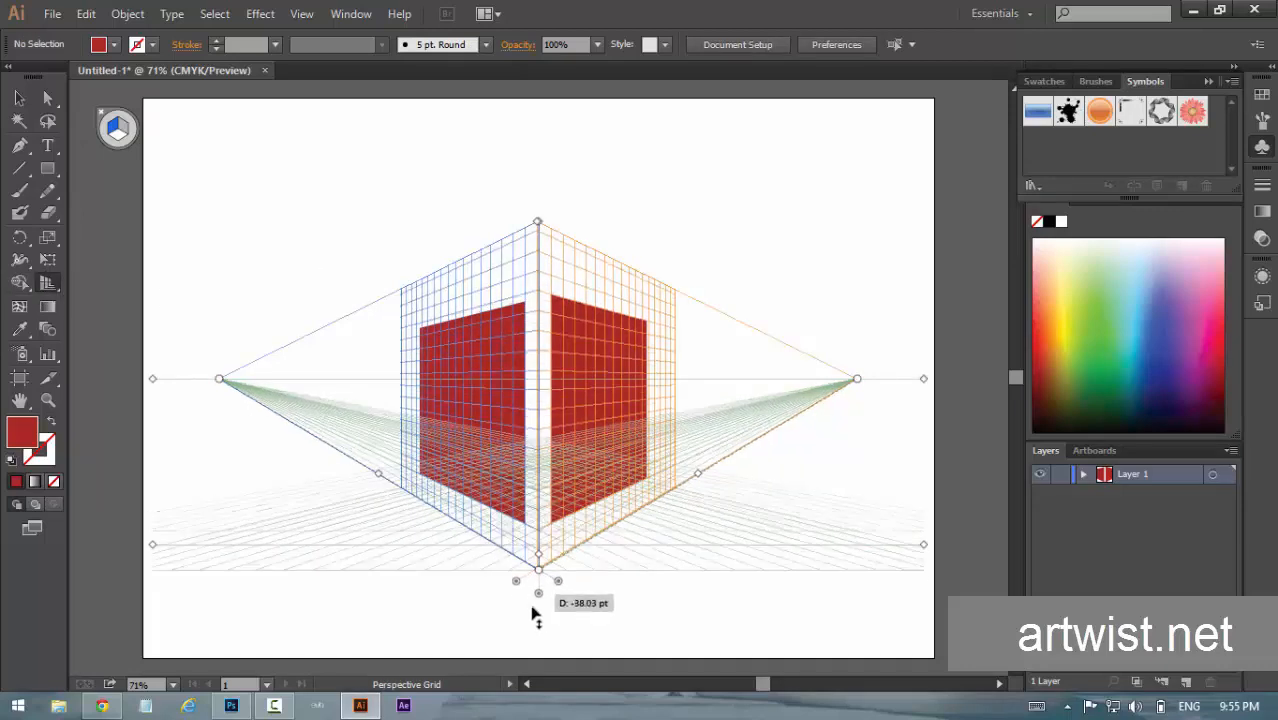
{"action": "left_click_drag", "start_coordinate": [538, 580], "coordinate": [538, 556]}
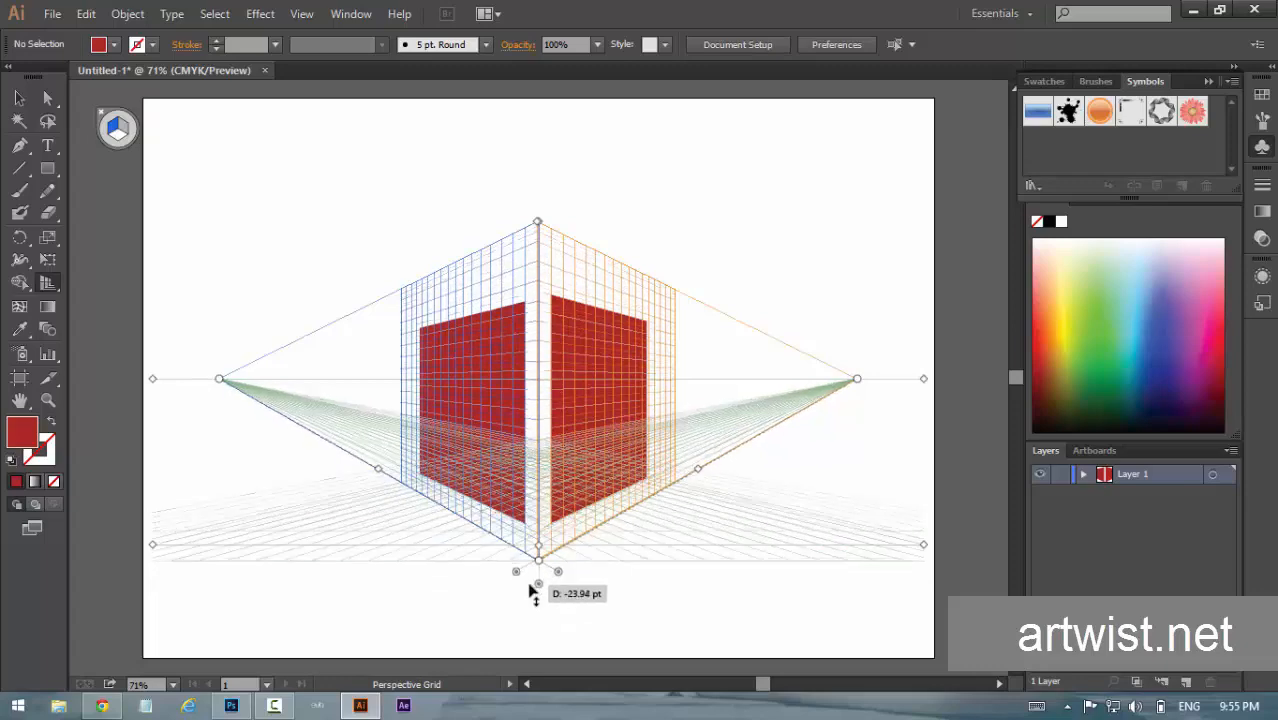
{"action": "left_click_drag", "start_coordinate": [536, 570], "coordinate": [540, 580]}
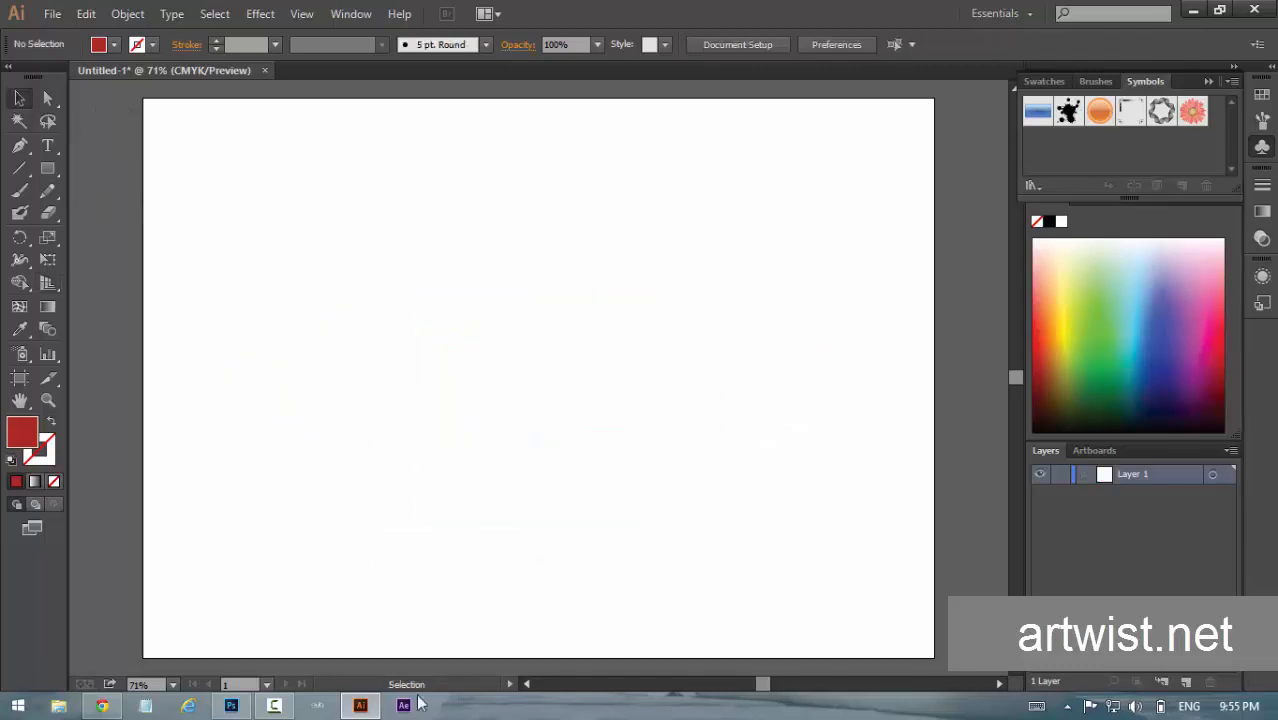
Draw a small window rectangle near the wall's top and give it a pink fill.
{"action": "left_click", "coordinate": [48, 168]}
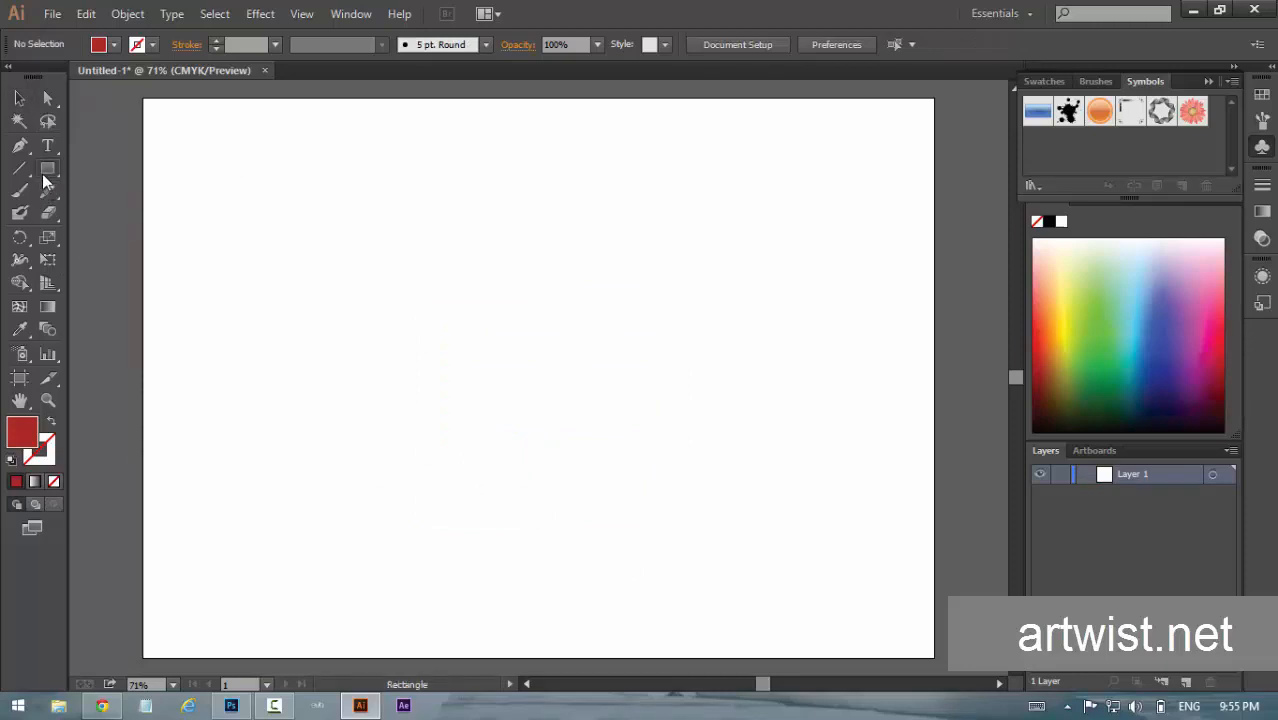
{"action": "left_click", "coordinate": [48, 168]}
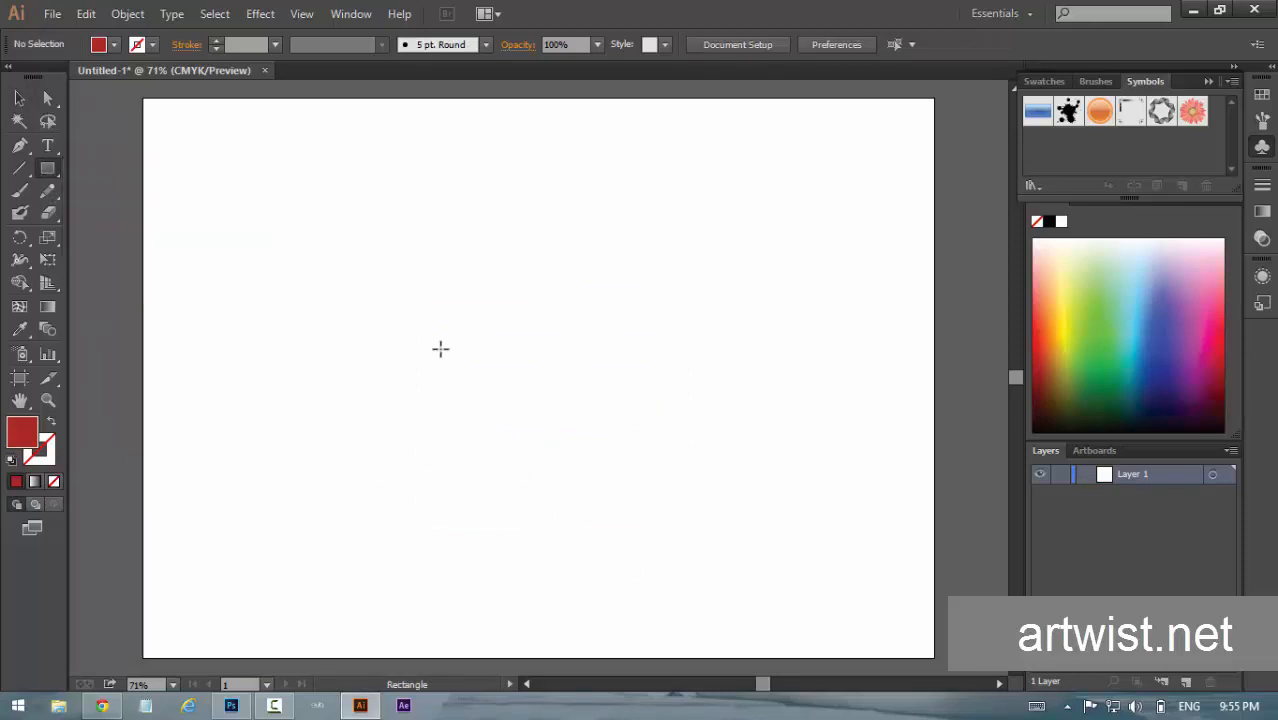
{"action": "mouse_move", "coordinate": [592, 360]}
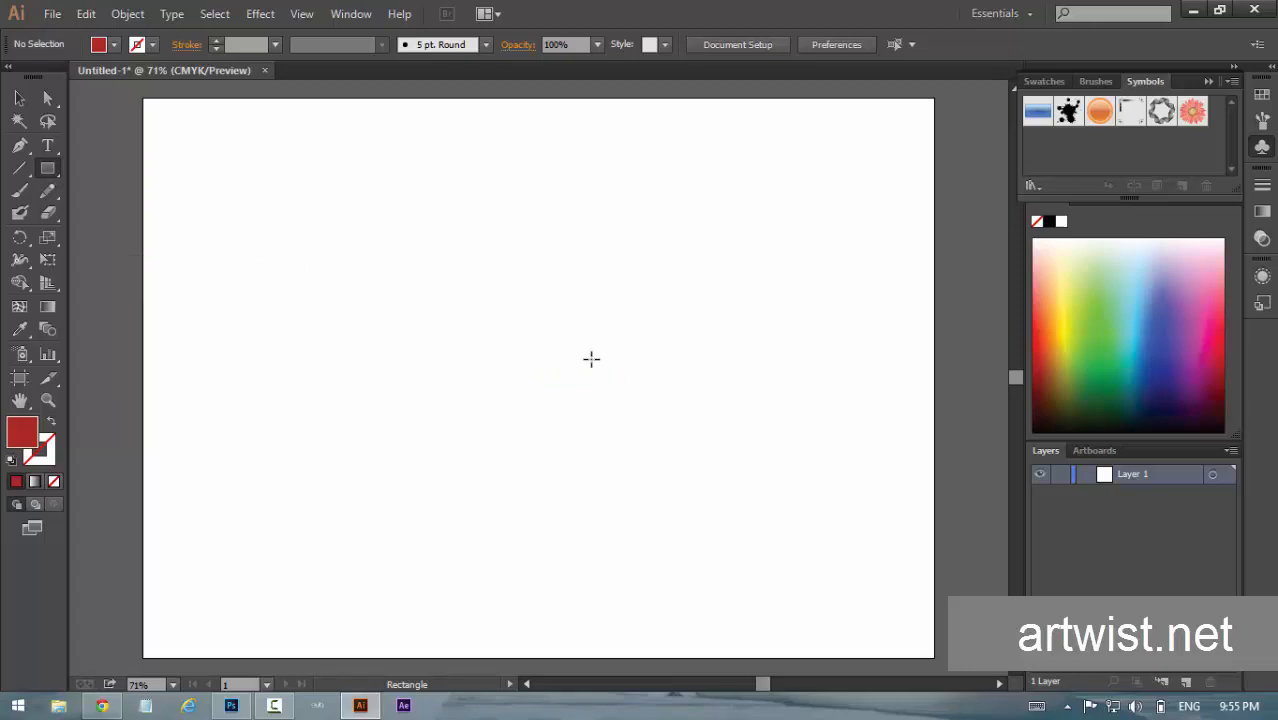
{"action": "mouse_move", "coordinate": [654, 352]}
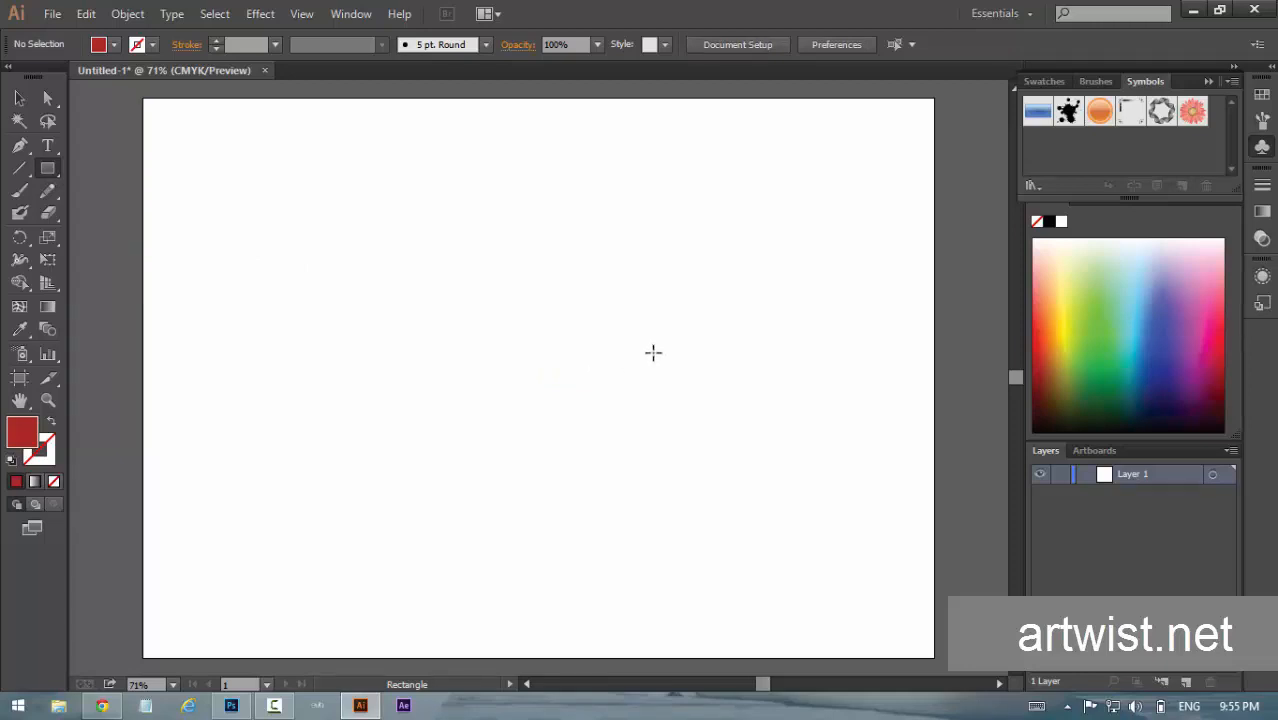
{"action": "mouse_move", "coordinate": [616, 340]}
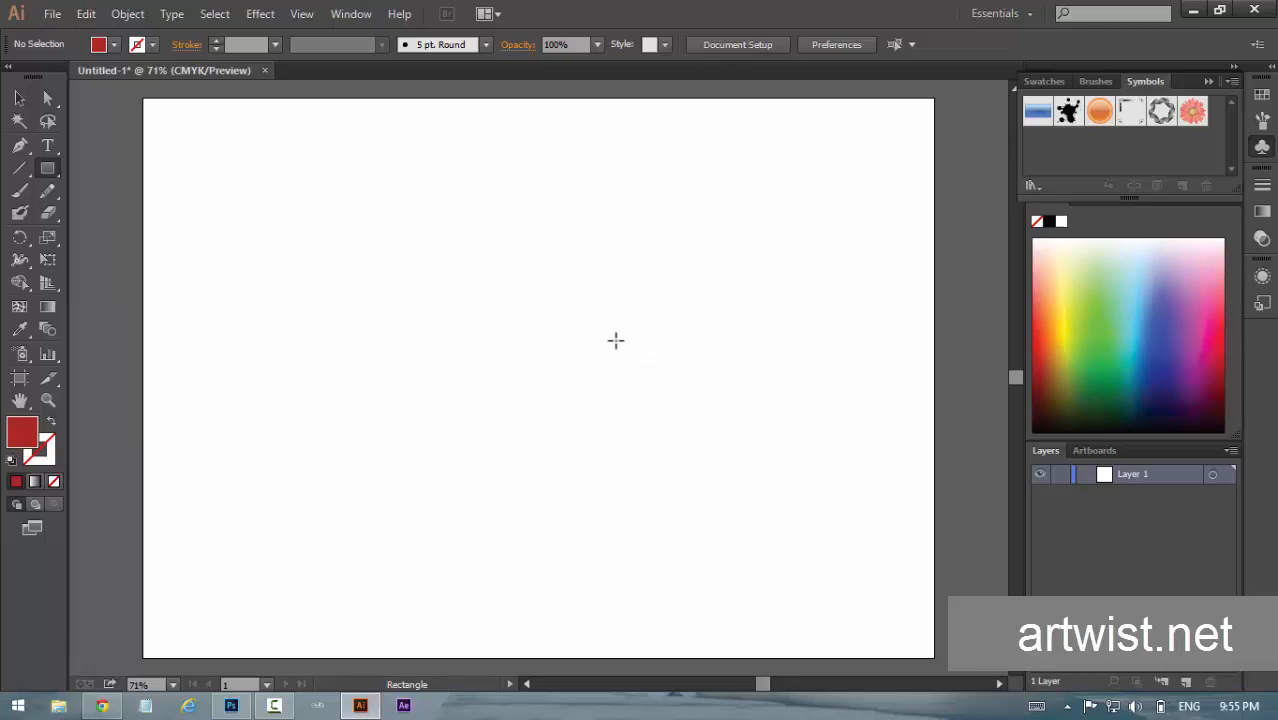
{"action": "mouse_move", "coordinate": [576, 260]}
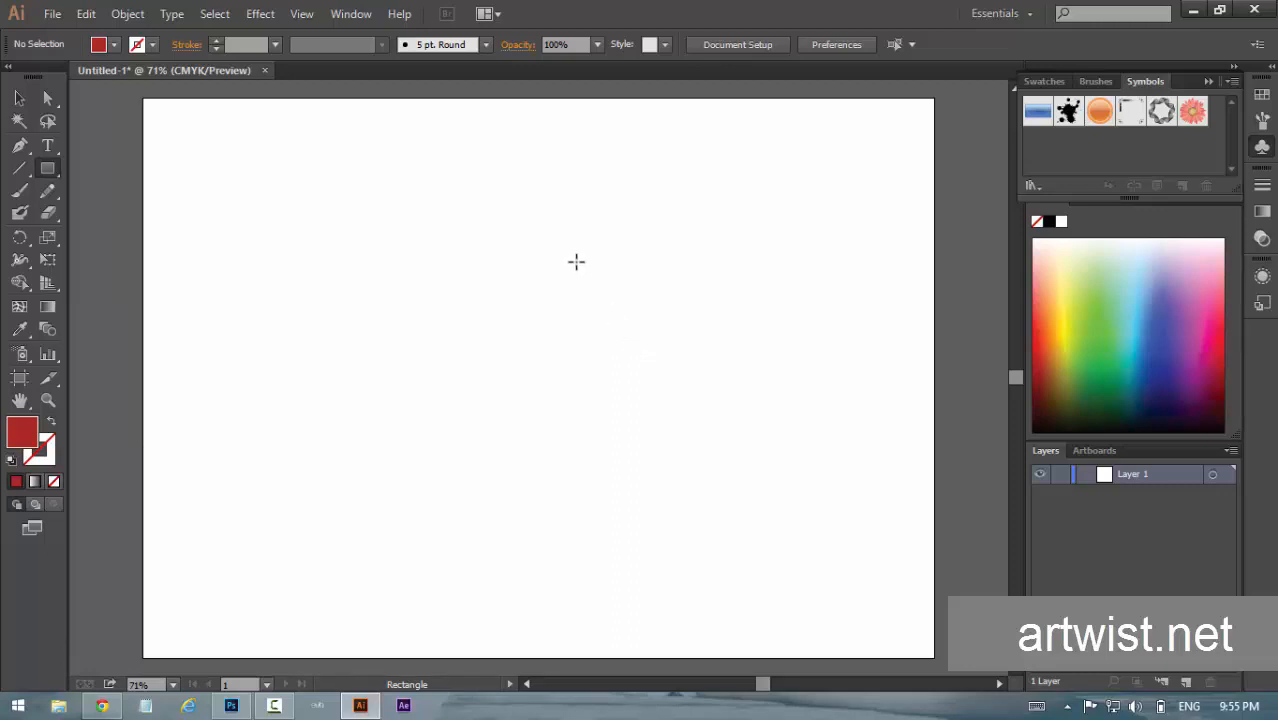
{"action": "left_click_drag", "start_coordinate": [576, 260], "coordinate": [712, 624]}
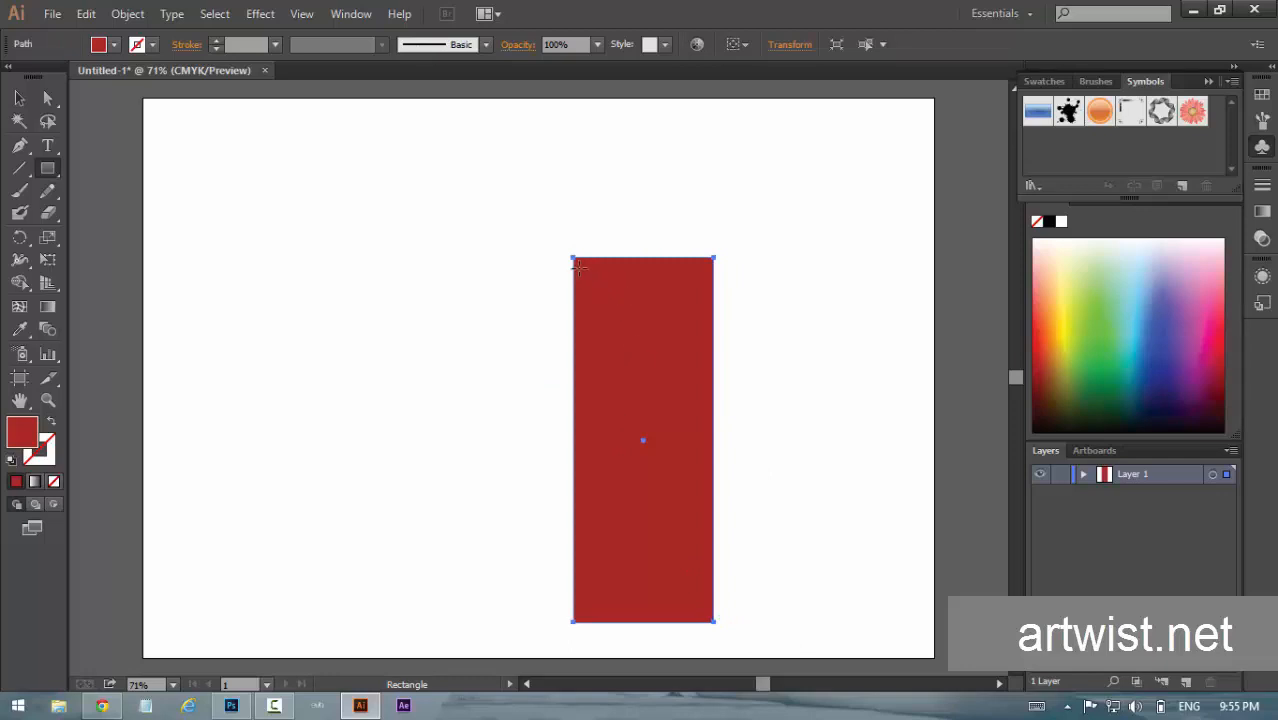
{"action": "left_click_drag", "start_coordinate": [572, 258], "coordinate": [612, 316]}
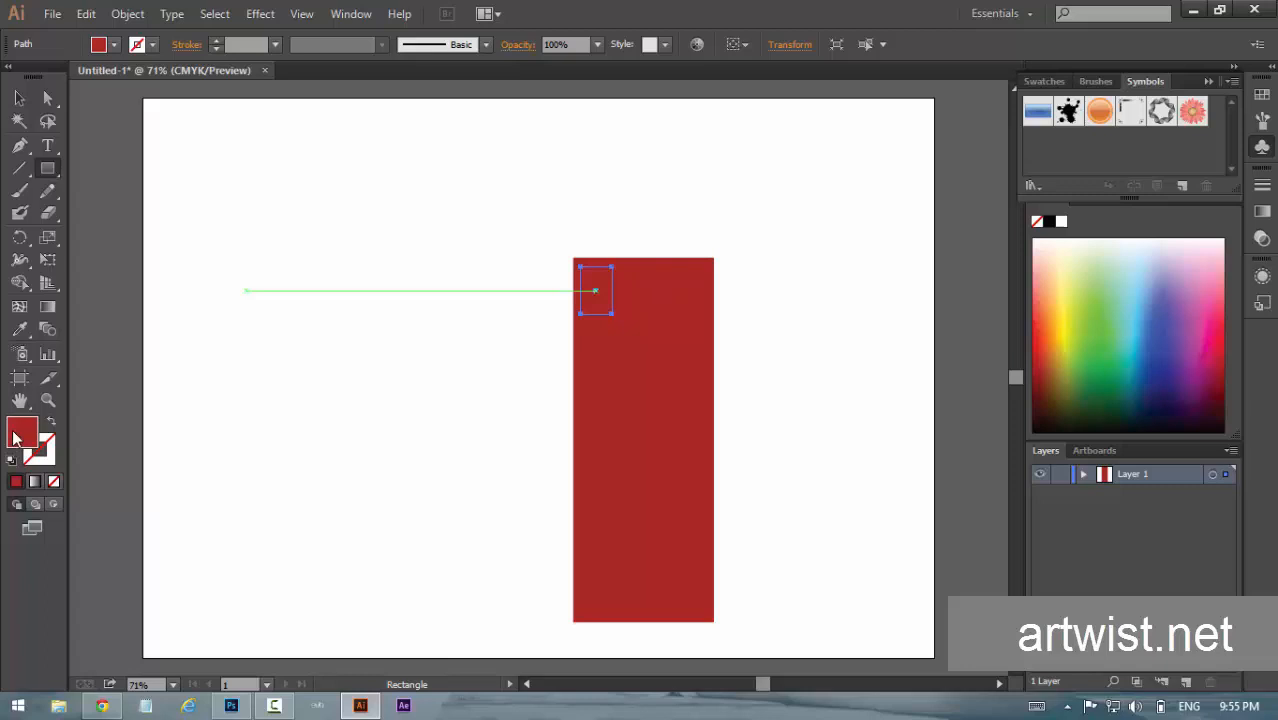
{"action": "double_click", "coordinate": [22, 432]}
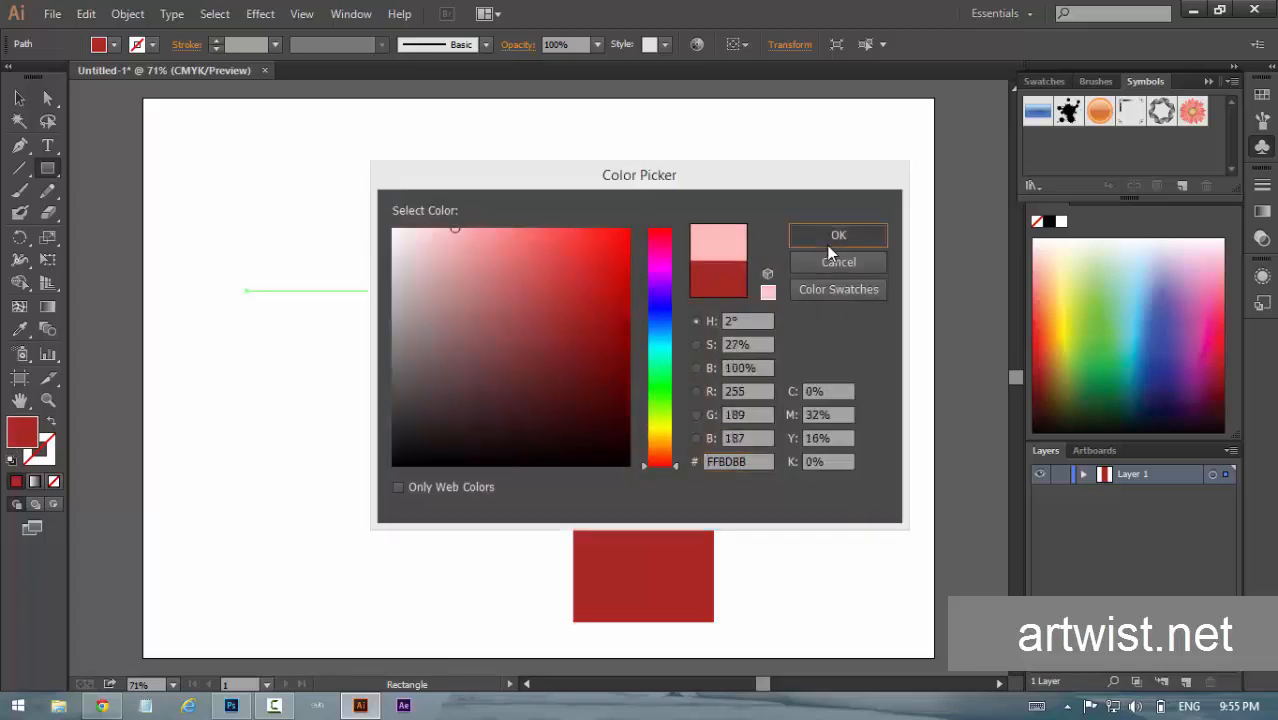
{"action": "left_click", "coordinate": [838, 234]}
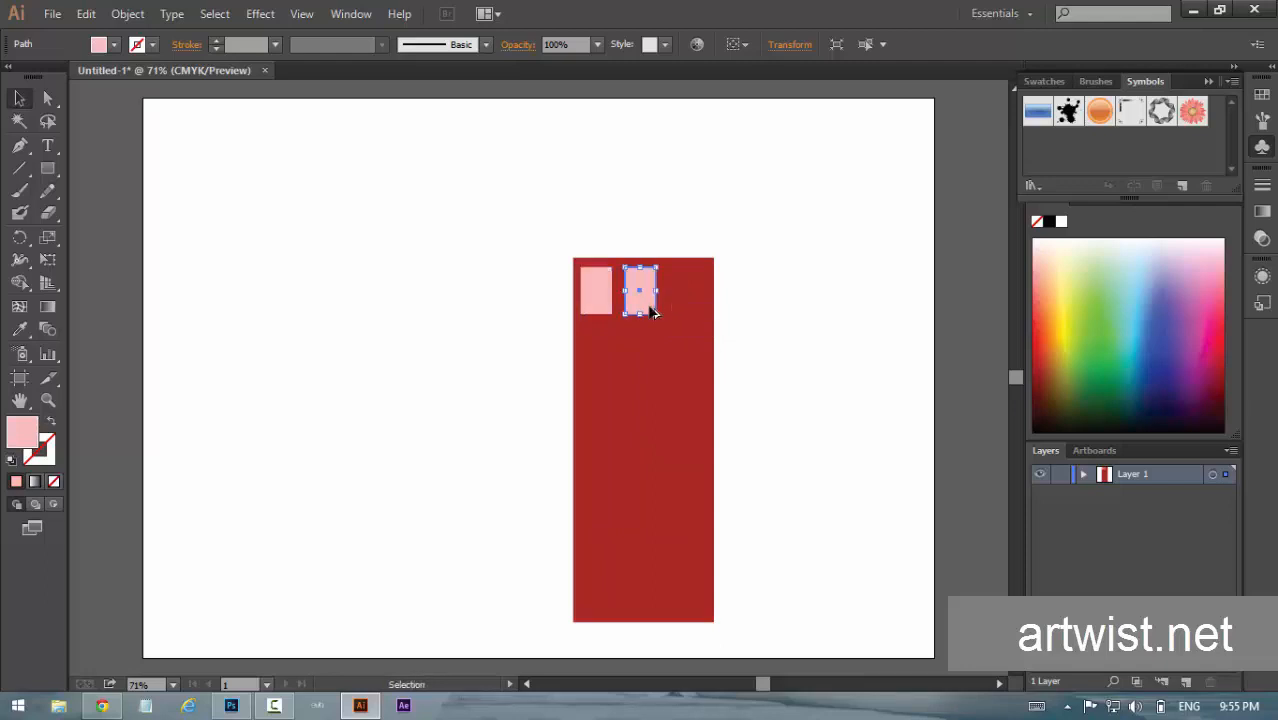
Copy the window across and down the wall, then group the wall with its windows.
{"action": "left_click_drag", "start_coordinate": [640, 290], "coordinate": [684, 290]}
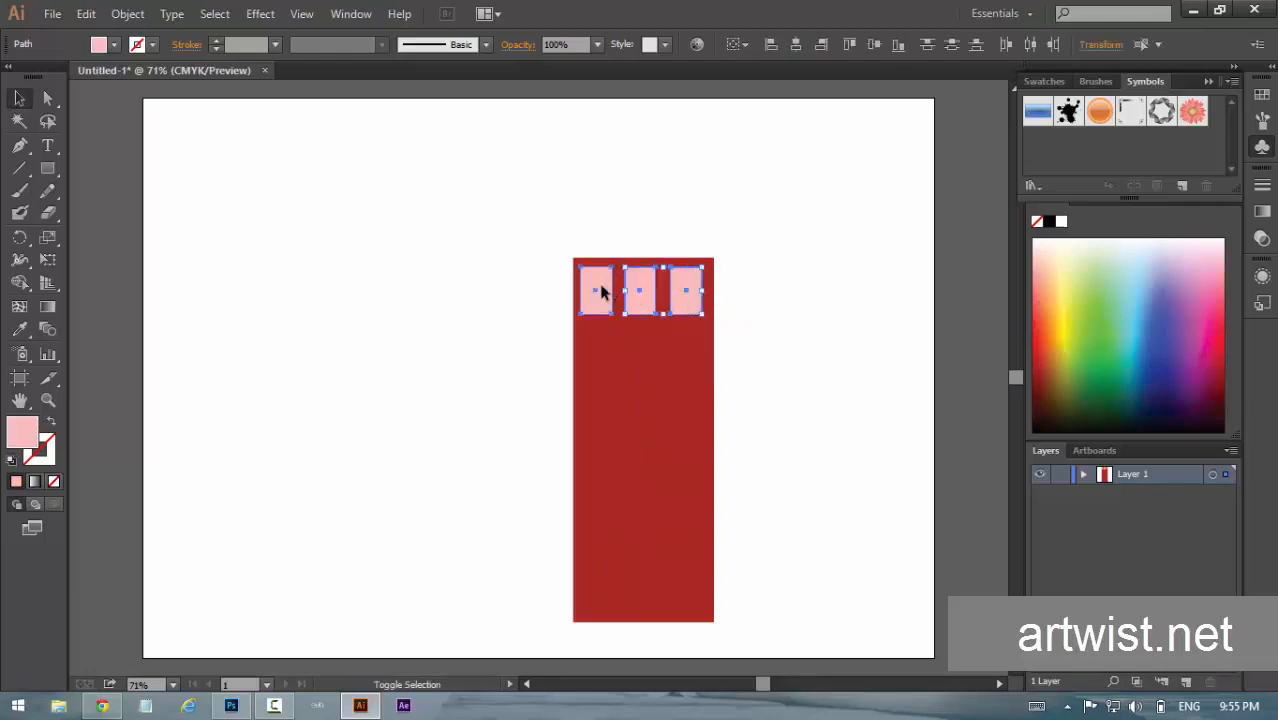
{"action": "key", "text": "ctrl+g"}
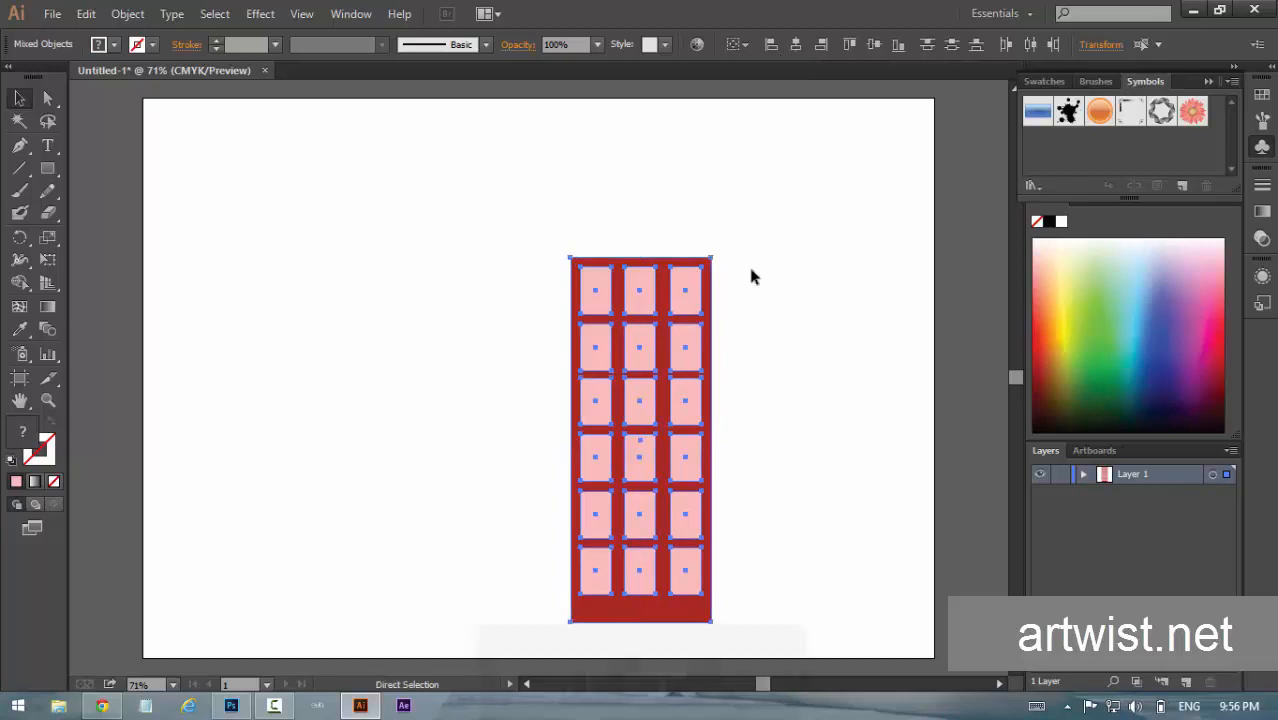
{"action": "key", "text": "ctrl+g"}
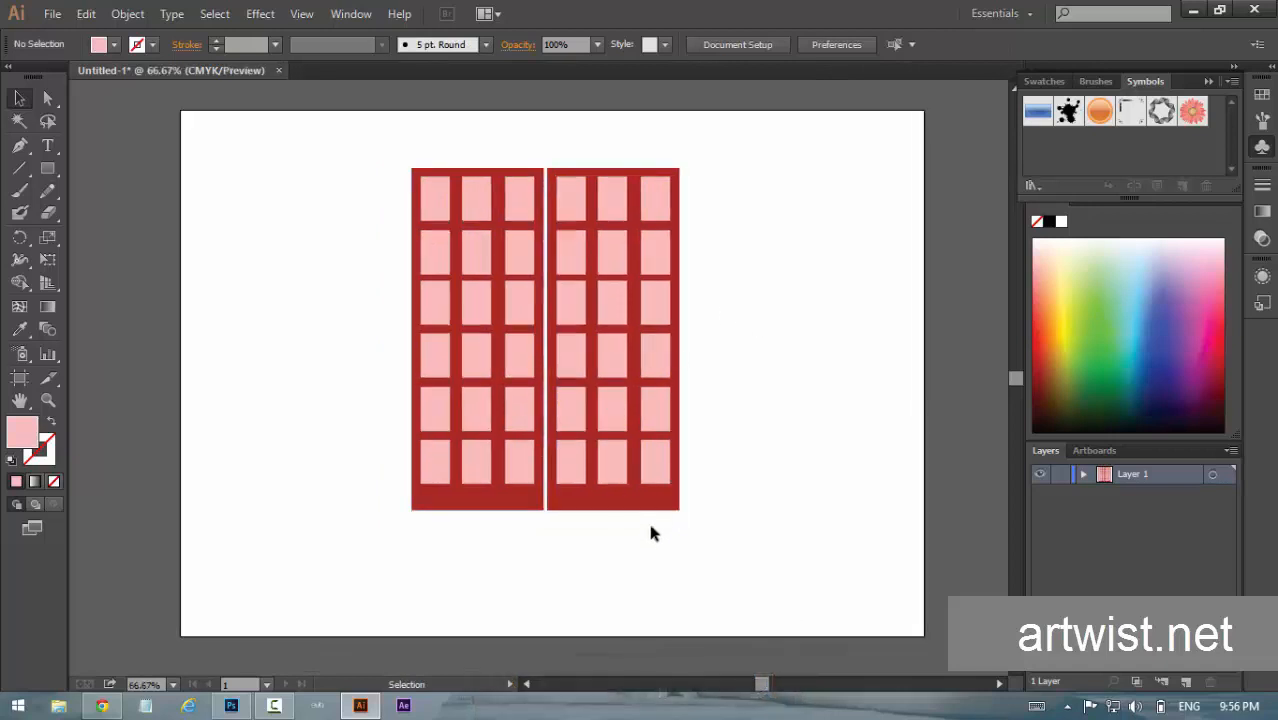
Enter the copied wall in isolation mode and give it a darker red fill.
{"action": "double_click", "coordinate": [612, 340]}
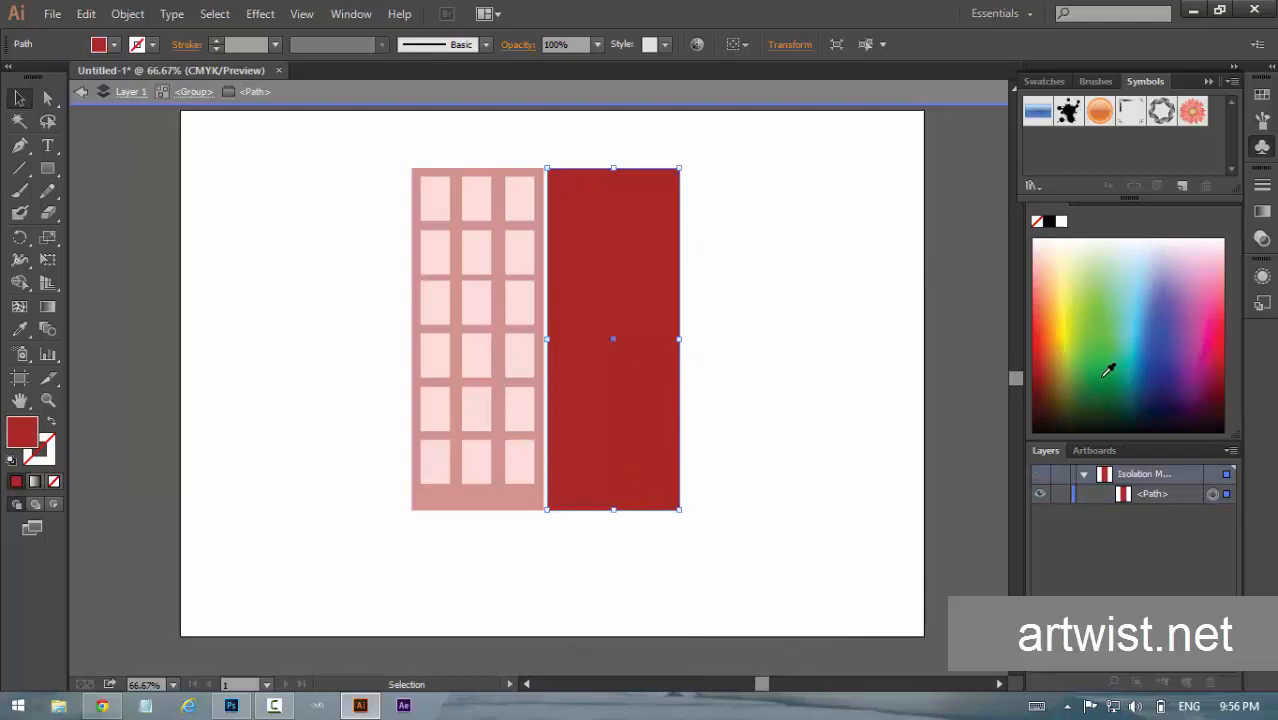
{"action": "left_click", "coordinate": [1108, 370]}
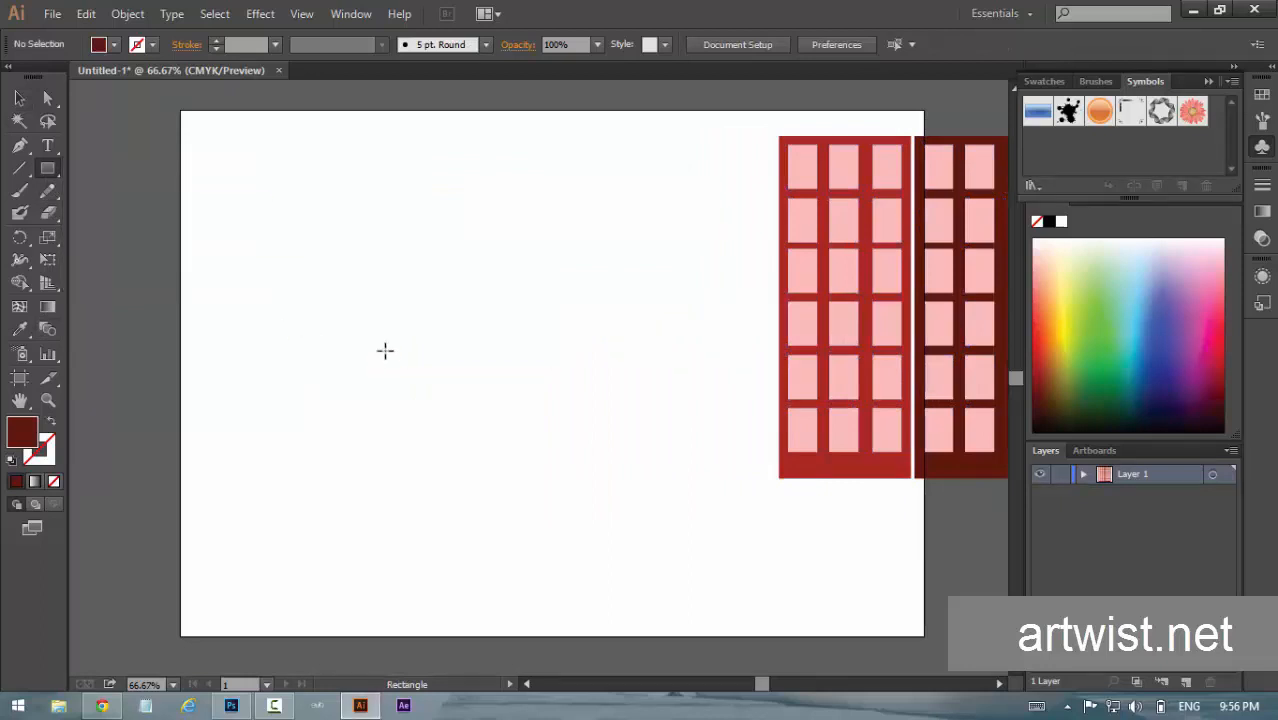
Draw a large square for the ground and fill it with dark gray #3F3F3F.
{"action": "left_click_drag", "start_coordinate": [178, 136], "coordinate": [592, 556]}
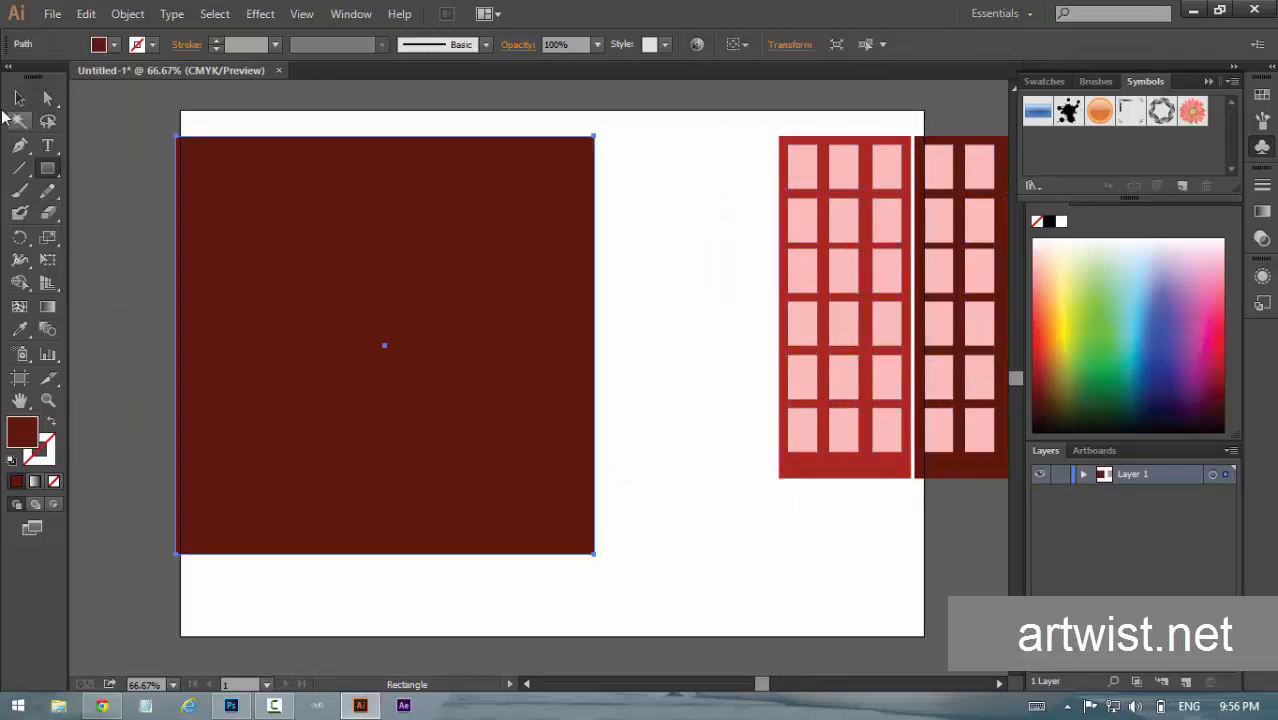
{"action": "left_click_drag", "start_coordinate": [384, 344], "coordinate": [496, 392]}
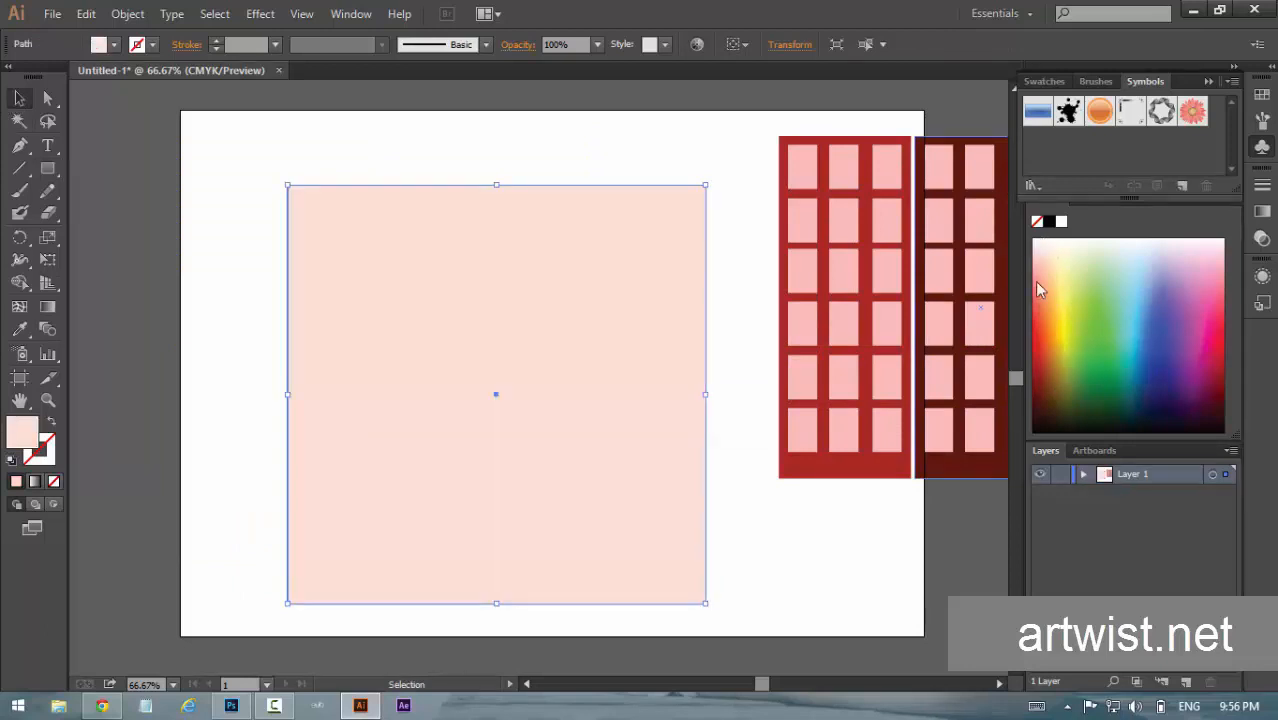
{"action": "mouse_move", "coordinate": [20, 400]}
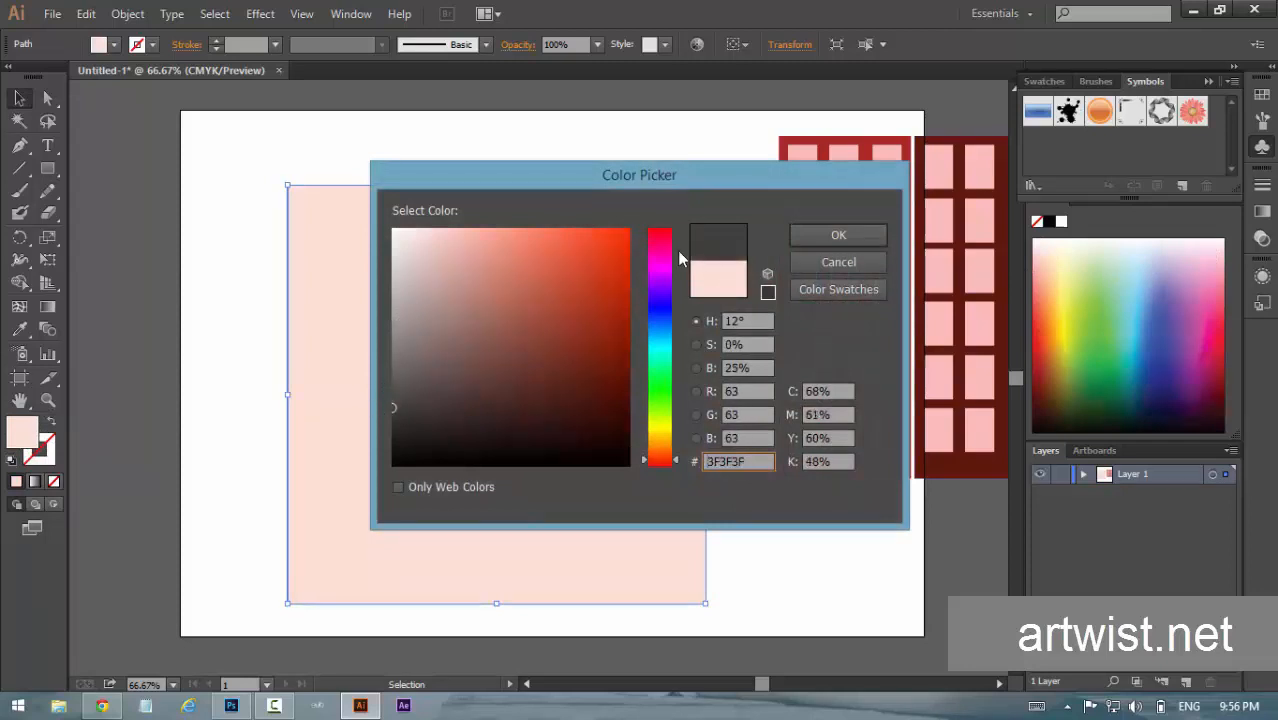
{"action": "left_click", "coordinate": [836, 234]}
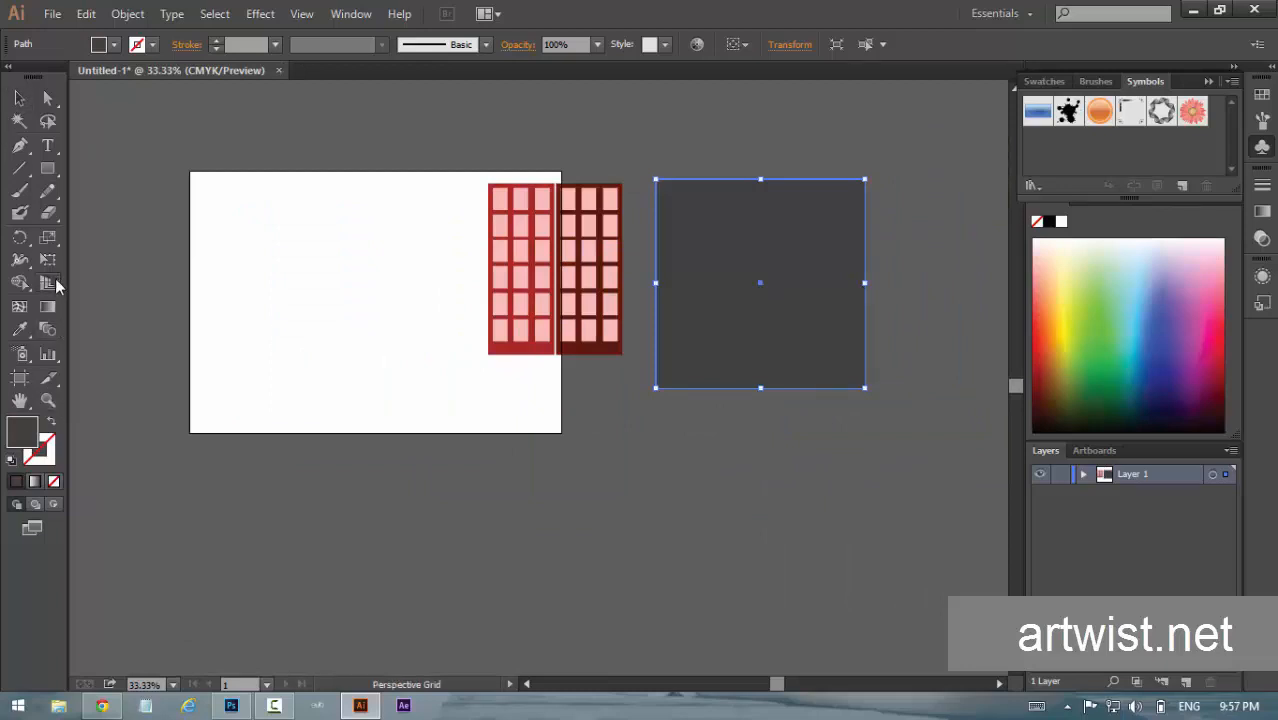
Show the grid and place the two walls and gray ground onto the perspective planes.
{"action": "left_click", "coordinate": [48, 284]}
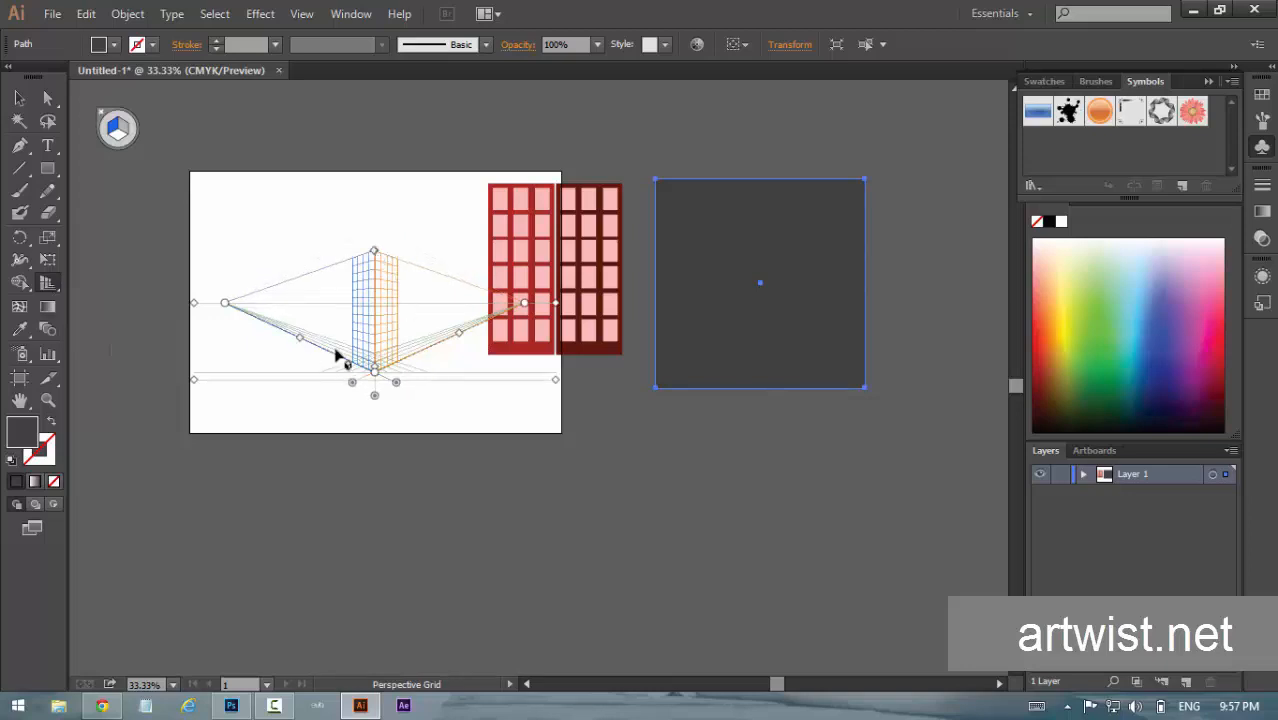
{"action": "mouse_move", "coordinate": [290, 344]}
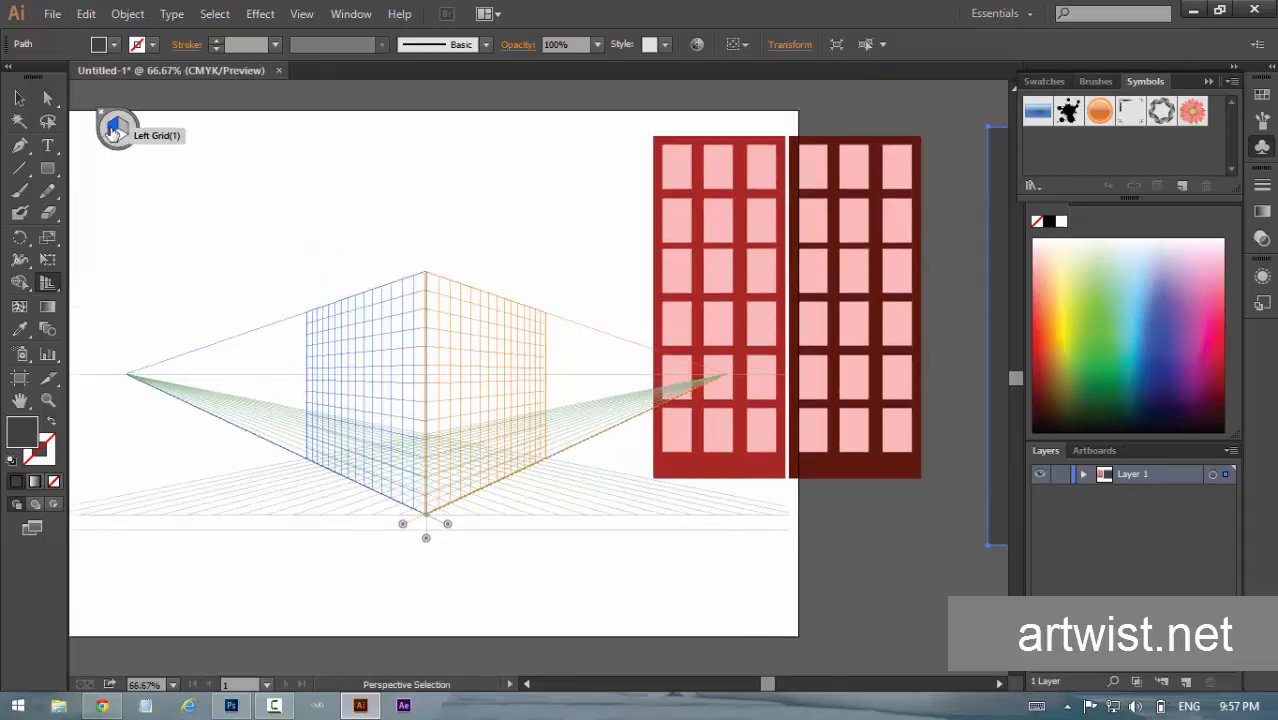
{"action": "left_click", "coordinate": [20, 284]}
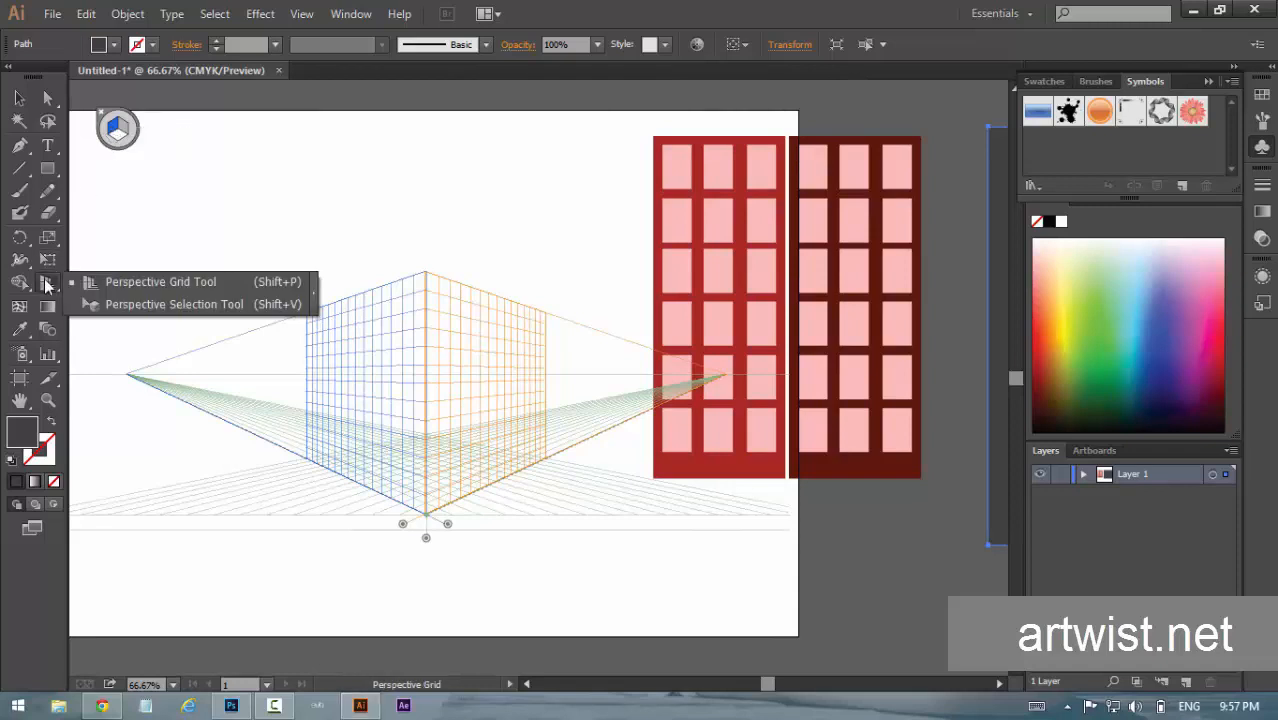
{"action": "mouse_move", "coordinate": [136, 304]}
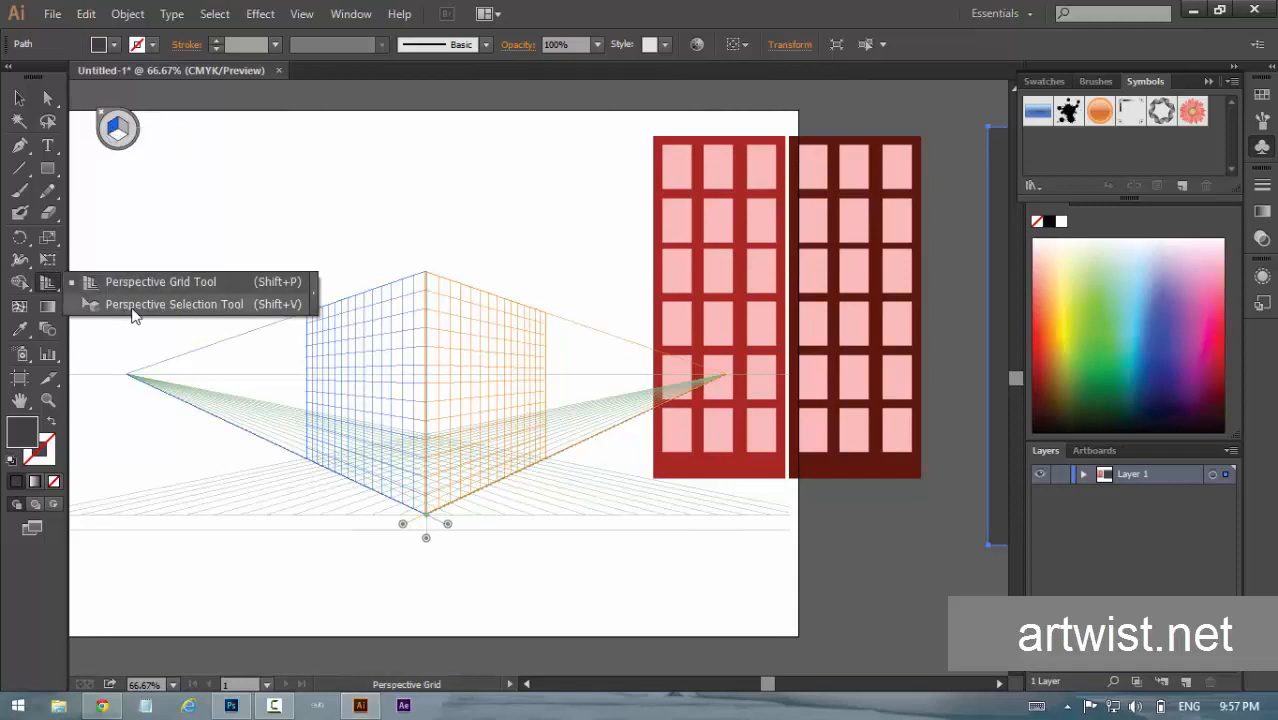
{"action": "left_click", "coordinate": [174, 304]}
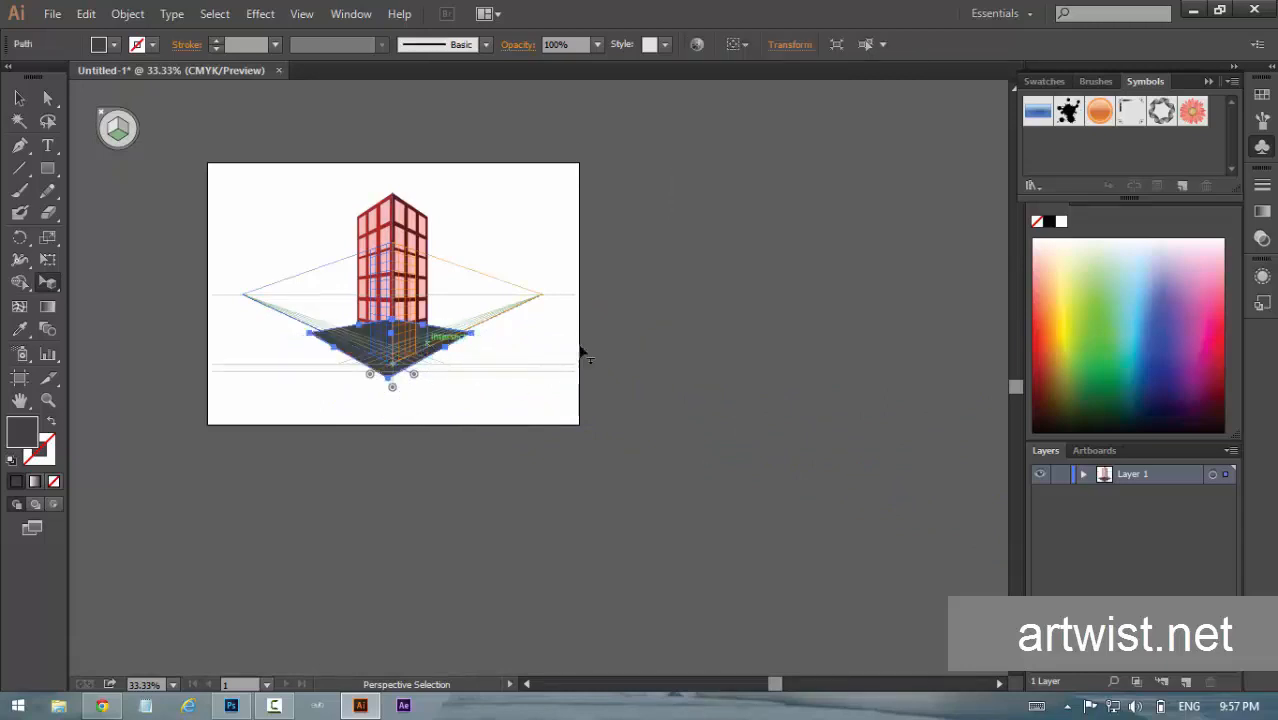
Hide the perspective grid with Ctrl+Shift+I and copy the tower for another building.
{"action": "left_click", "coordinate": [18, 98]}
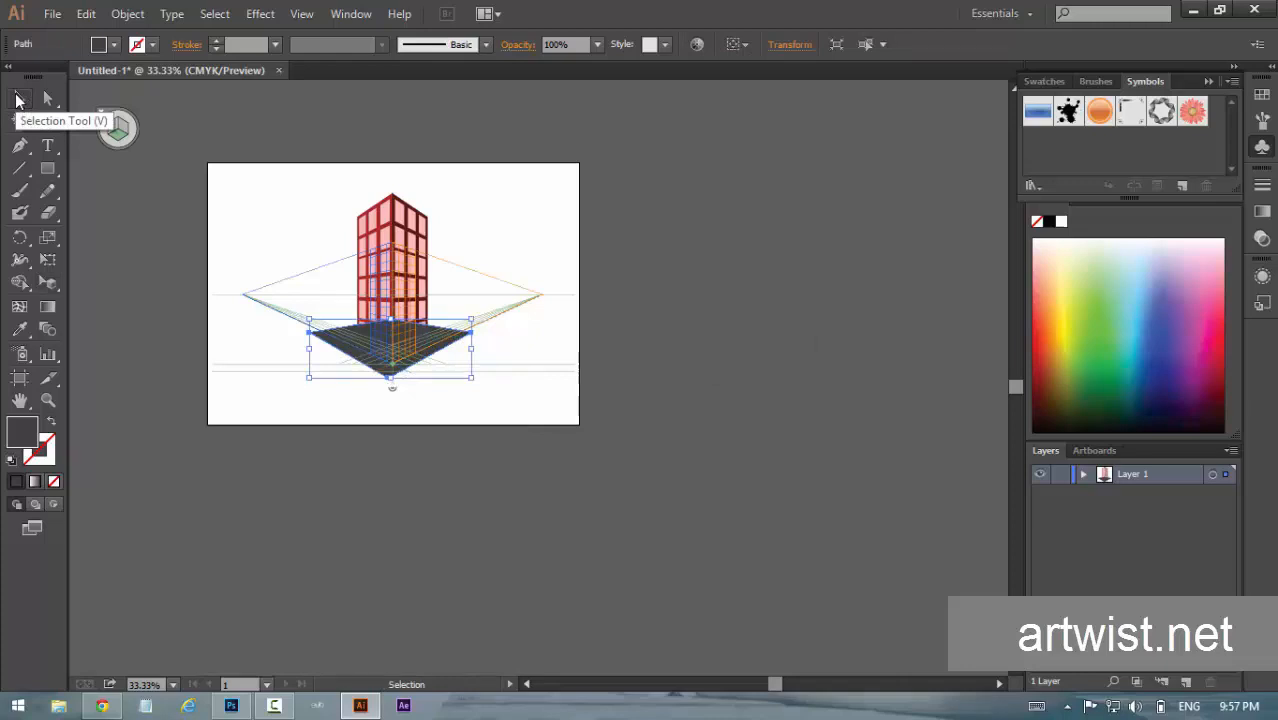
{"action": "key", "text": "ctrl+shift+["}
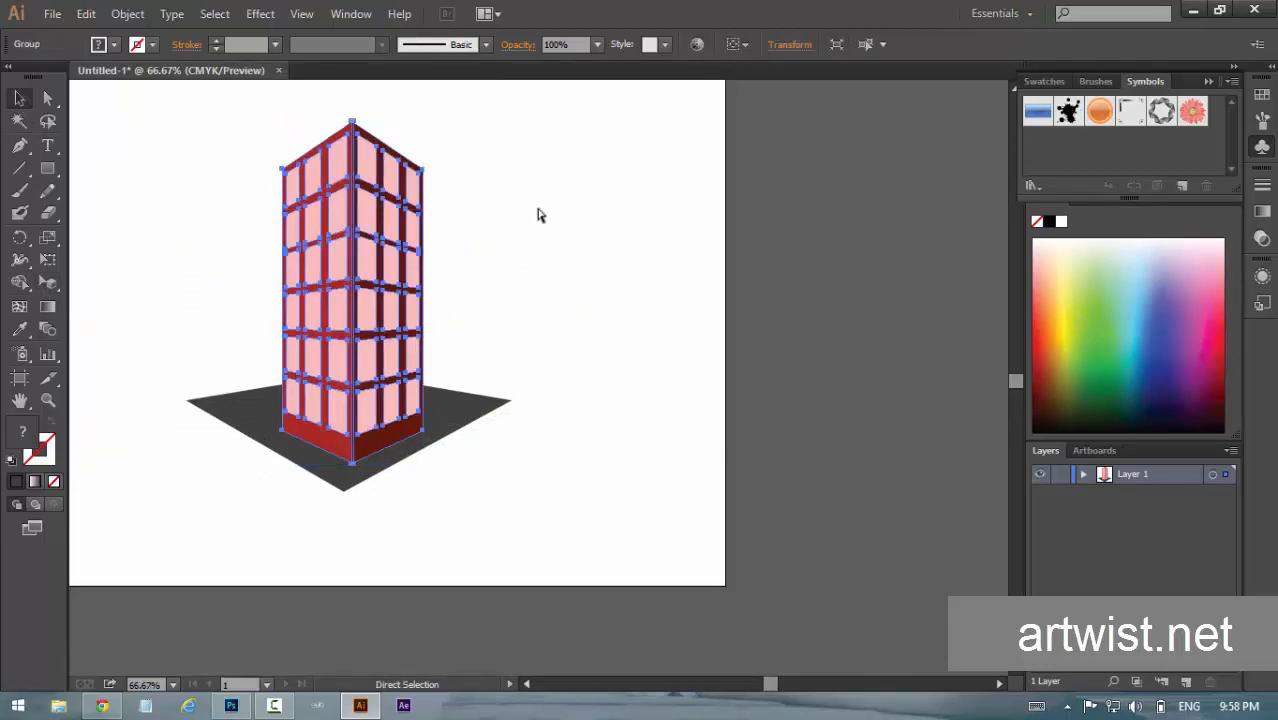
{"action": "key", "text": "ctrl+g"}
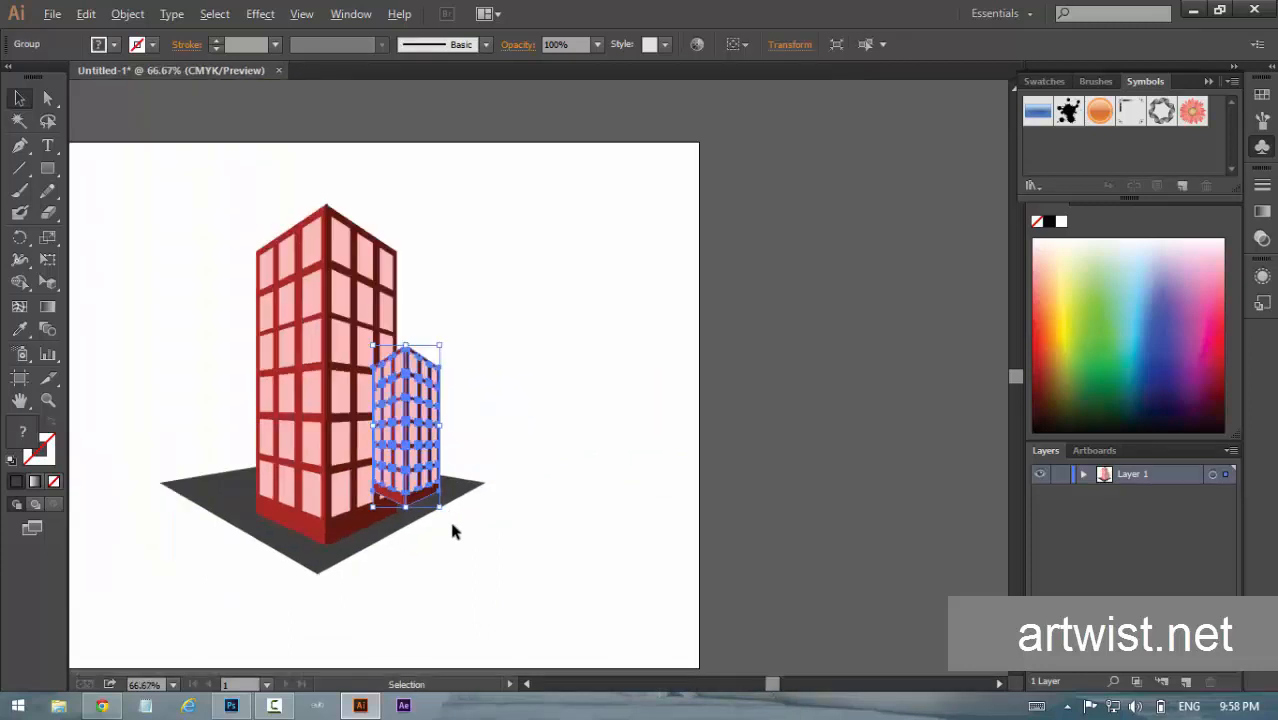
Position and scale down a smaller building copy to the left of the tower.
{"action": "left_click_drag", "start_coordinate": [404, 420], "coordinate": [230, 430]}
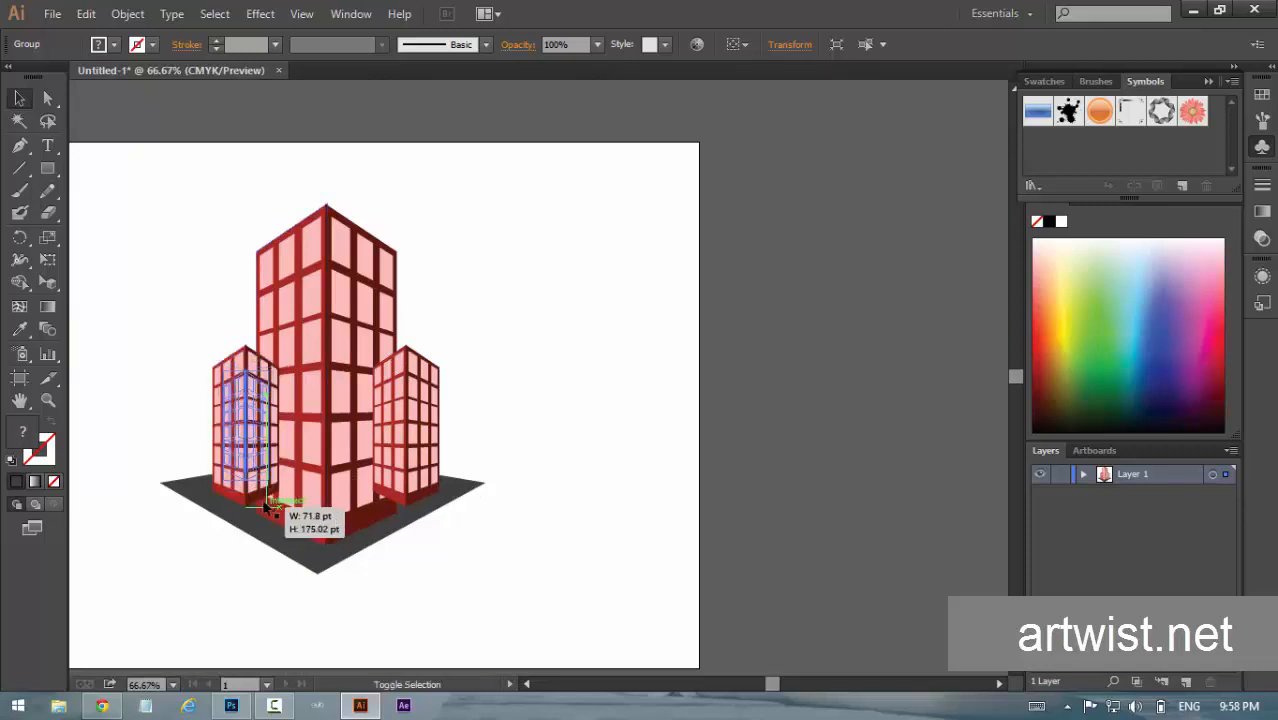
{"action": "left_click_drag", "start_coordinate": [270, 504], "coordinate": [250, 460]}
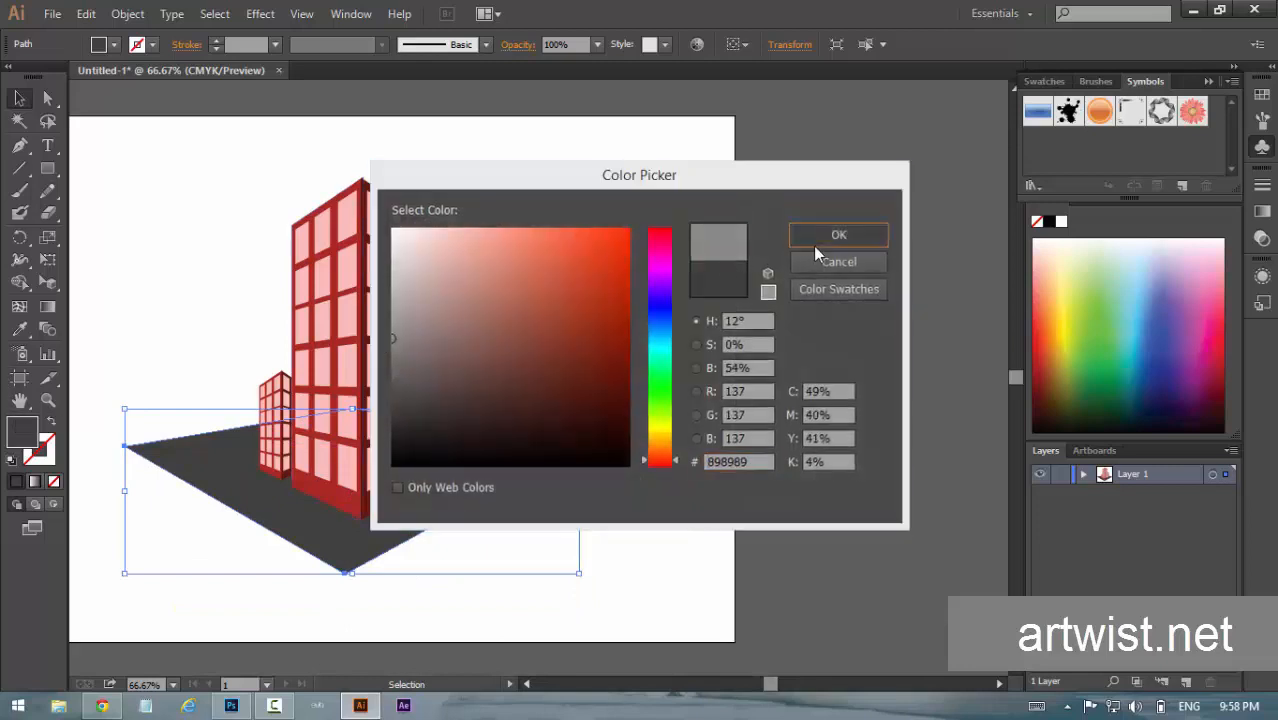
Fill the new ground border with lighter gray #898989 and group the whole building scene (Ctrl+G).
{"action": "left_click", "coordinate": [840, 234]}
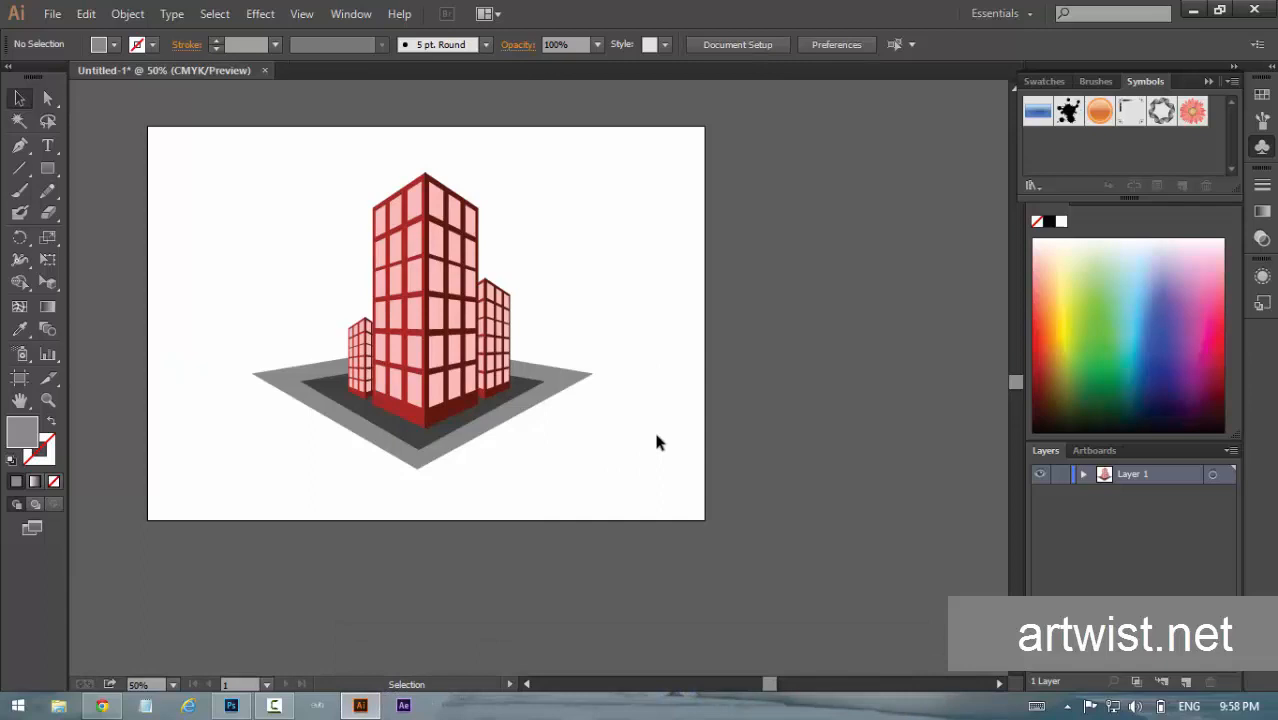
{"action": "key", "text": "ctrl+g"}
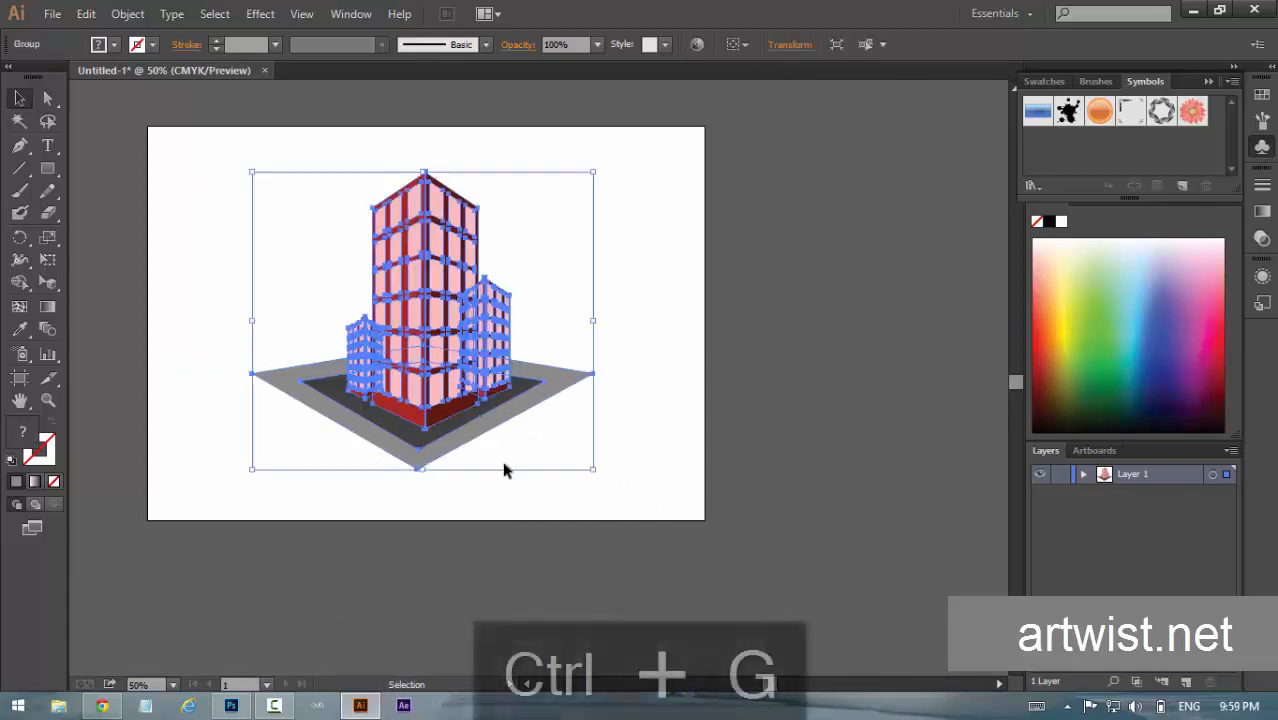
{"action": "left_click", "coordinate": [620, 424]}
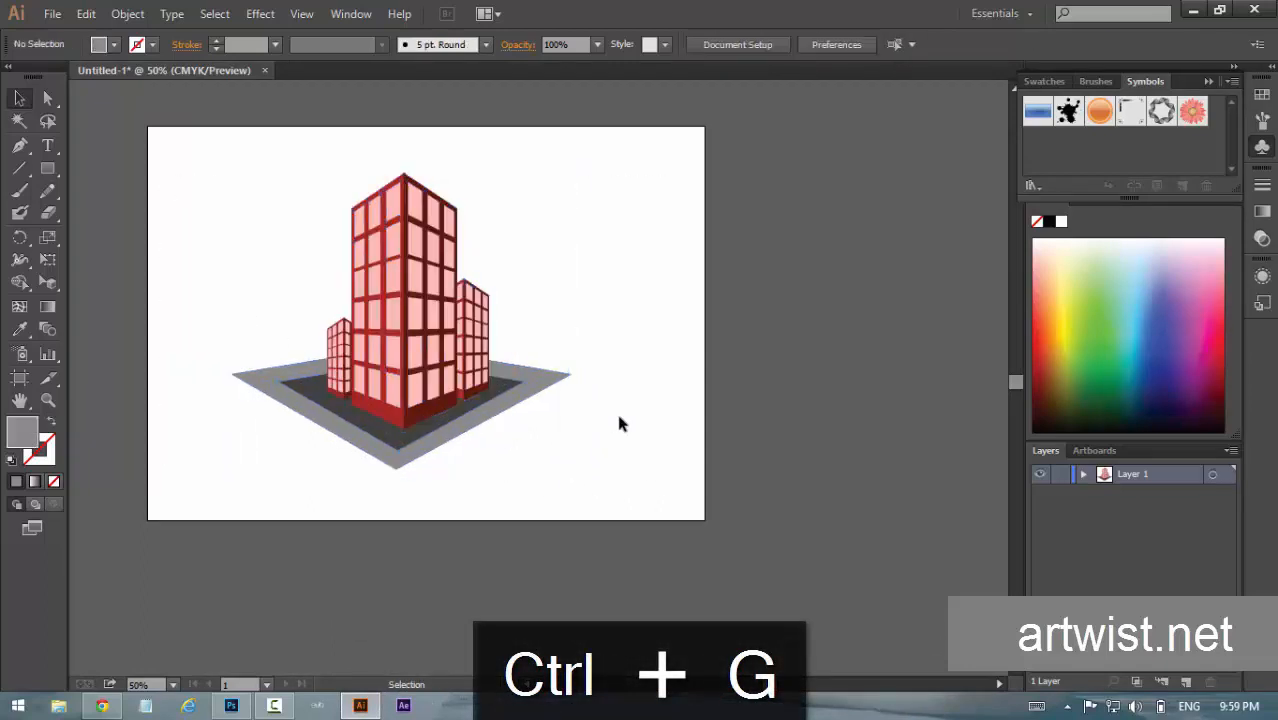